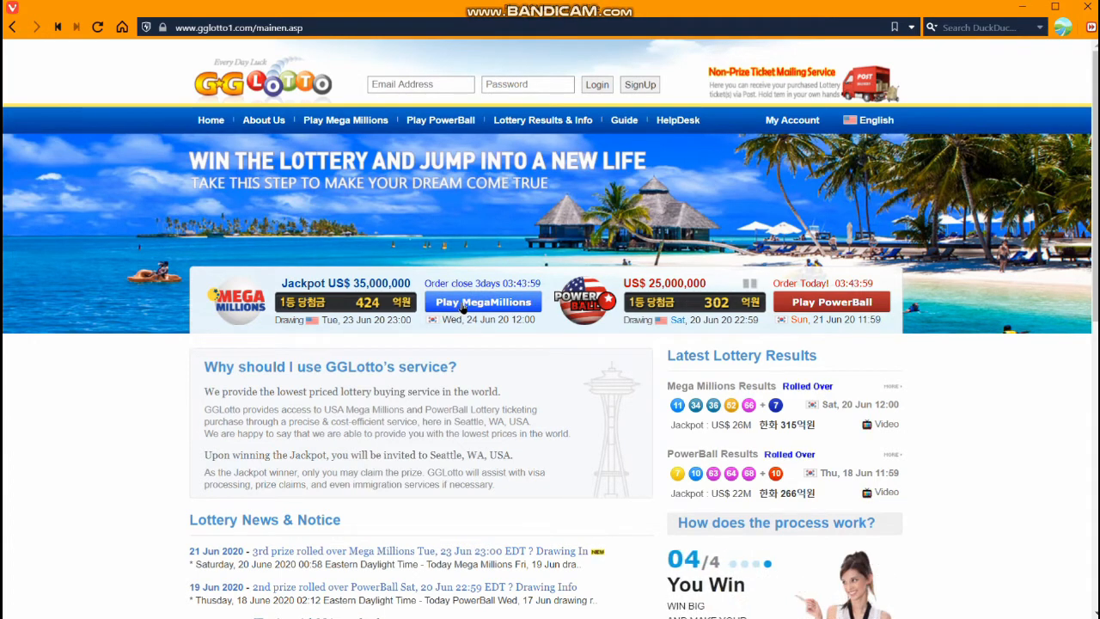
- Open Play Mega Millions from the home banner and scroll to the three blank game grids
left_click(482, 302)
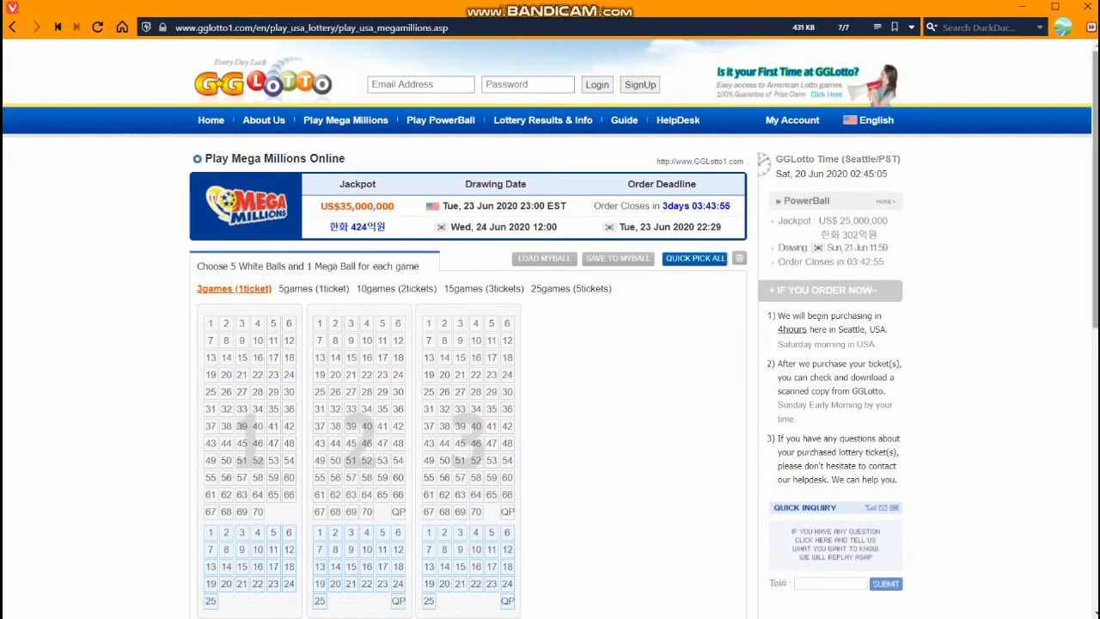
scroll("down", 3)
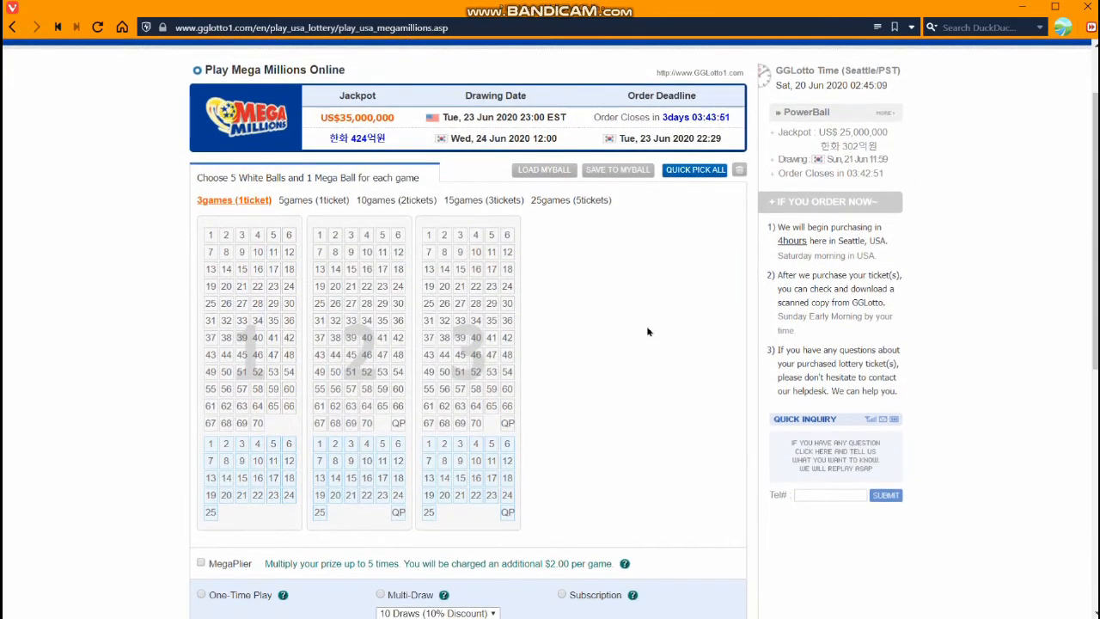
- Choose the '5games (1ticket)' option so the page shows five game grids
left_click(230, 201)
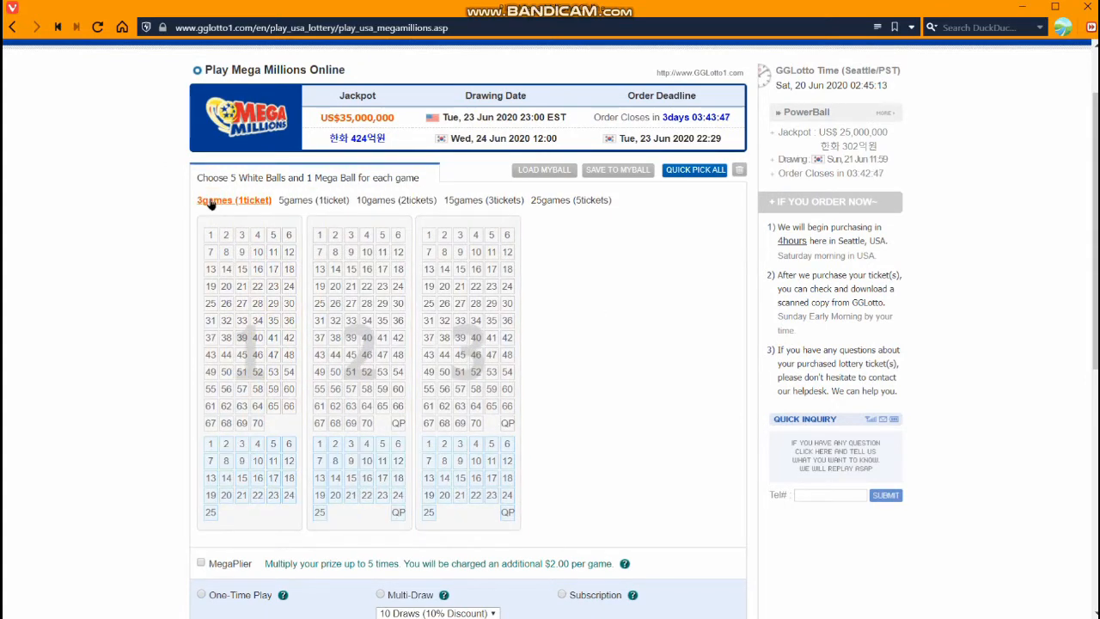
left_click(313, 199)
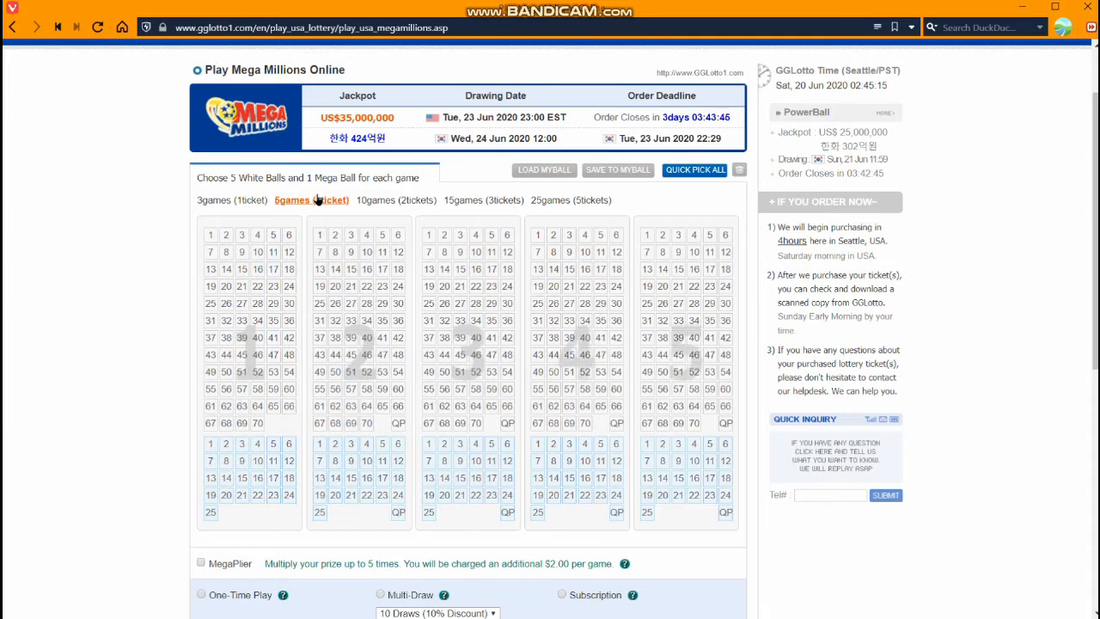
mouse_move(565, 197)
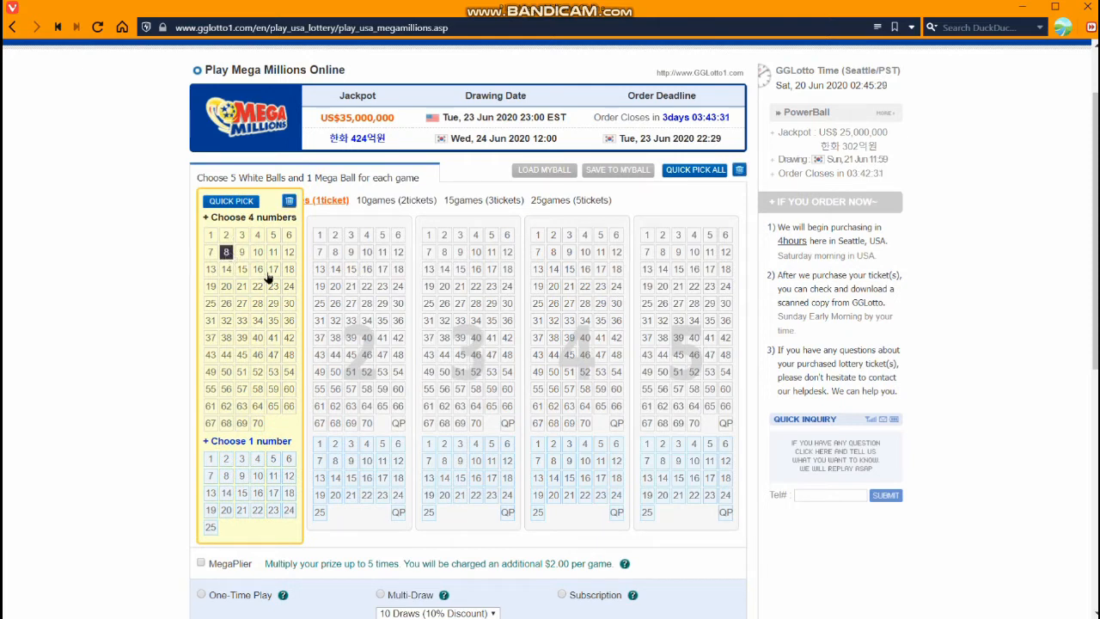
- Add 17 to the first game's white balls
left_click(274, 269)
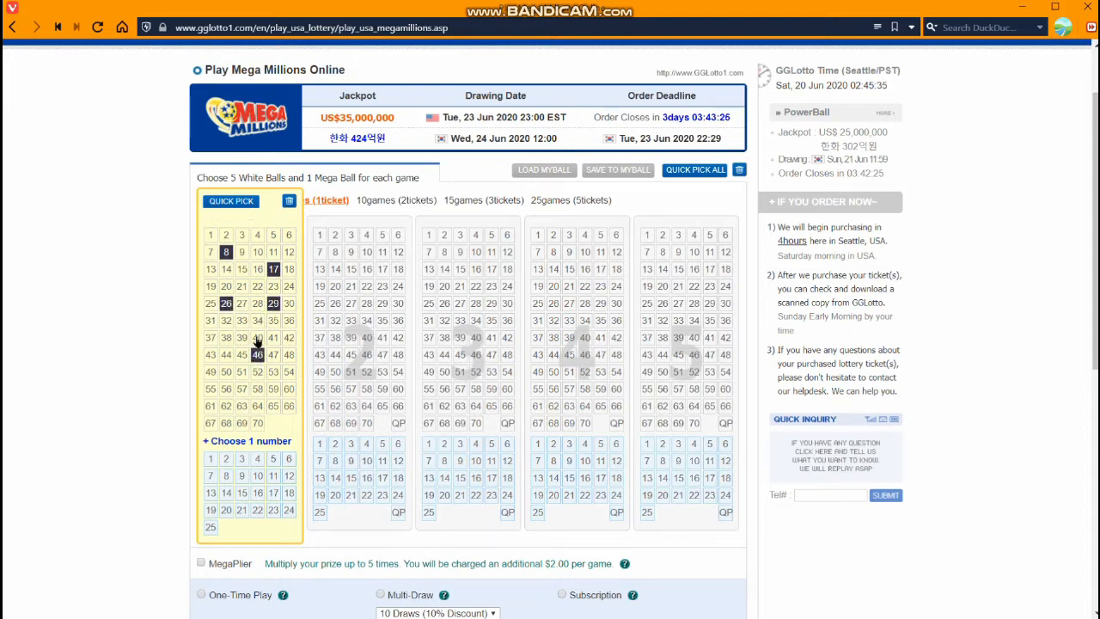
mouse_move(249, 484)
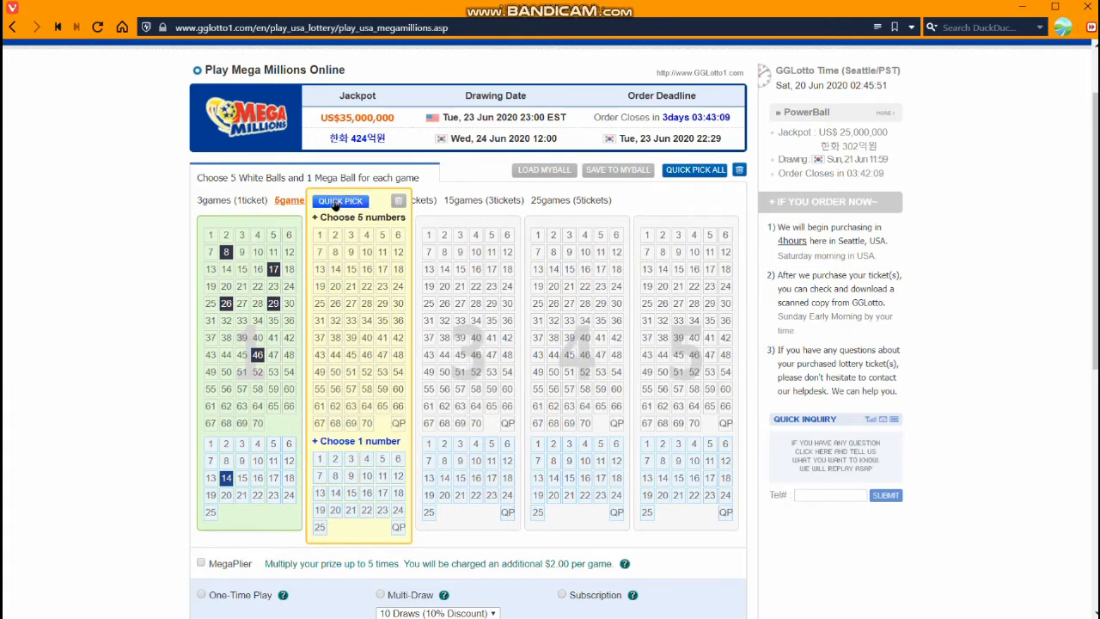
- Quick-pick game two several times, then clear all its numbers
left_click(340, 201)
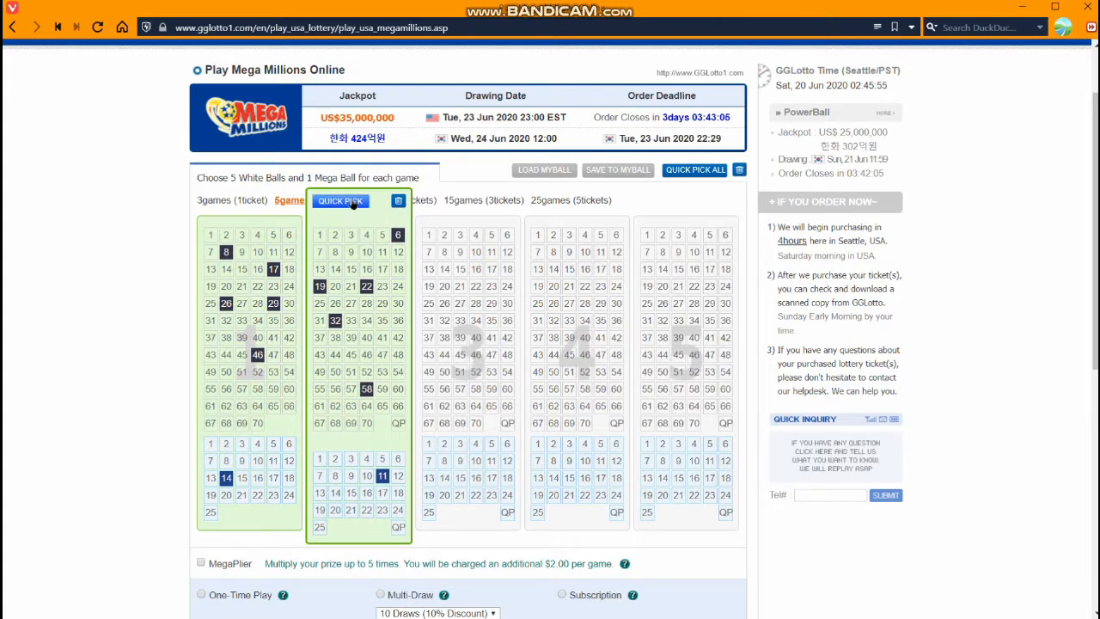
left_click(340, 200)
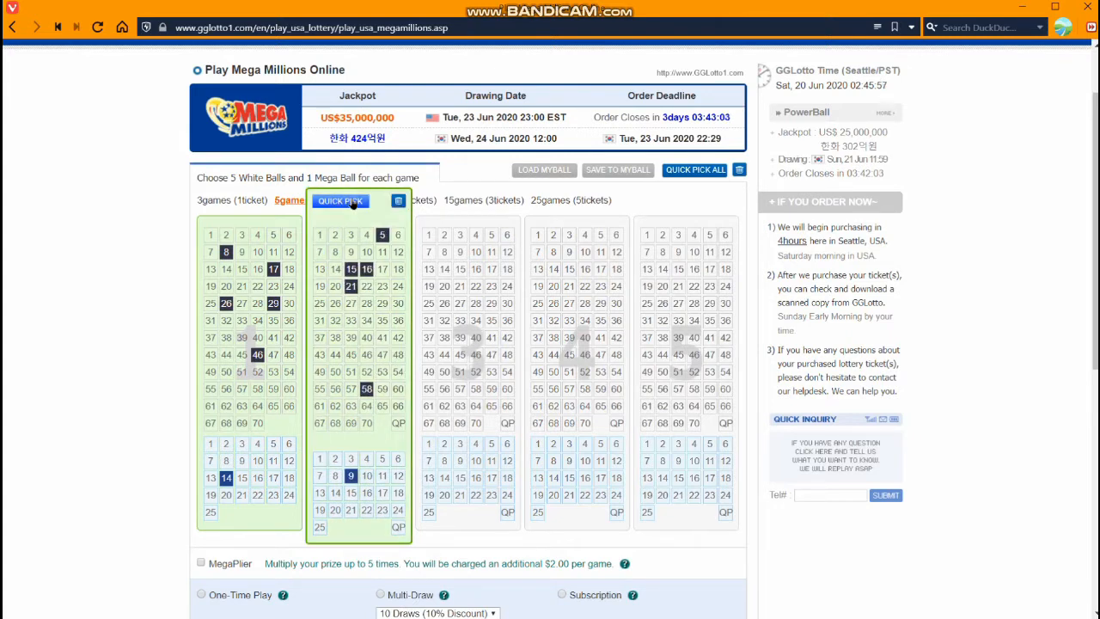
left_click(340, 200)
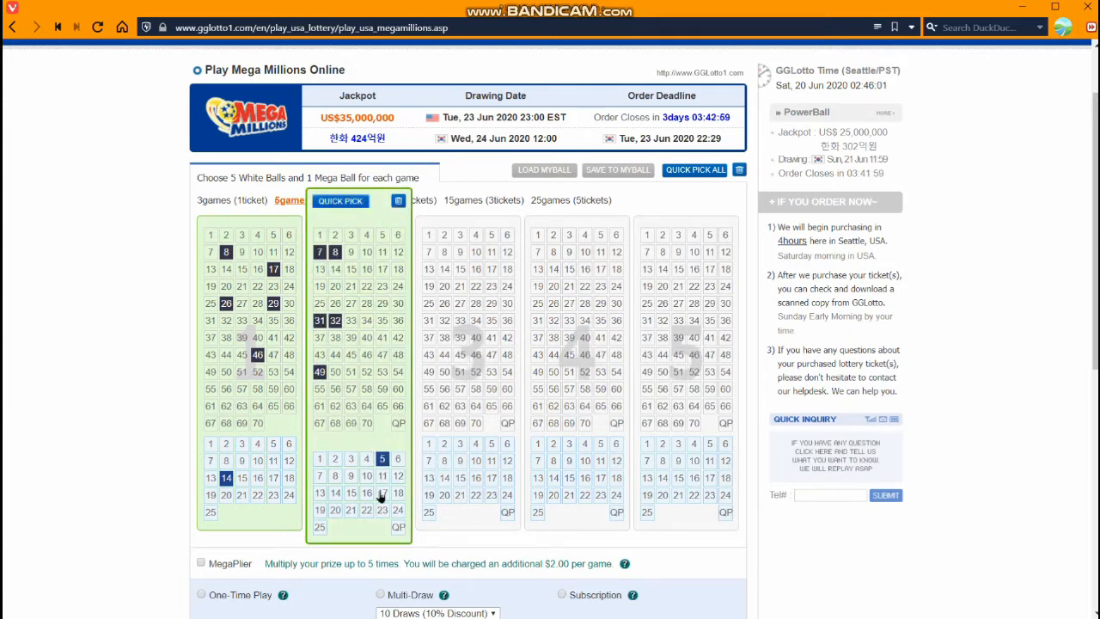
left_click(341, 200)
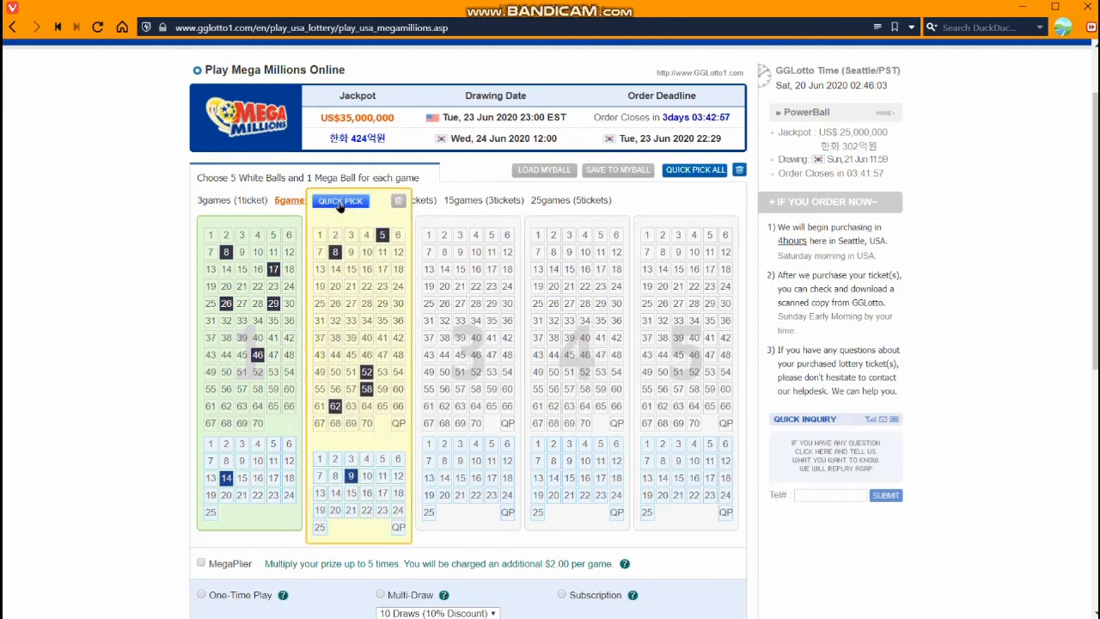
left_click(340, 200)
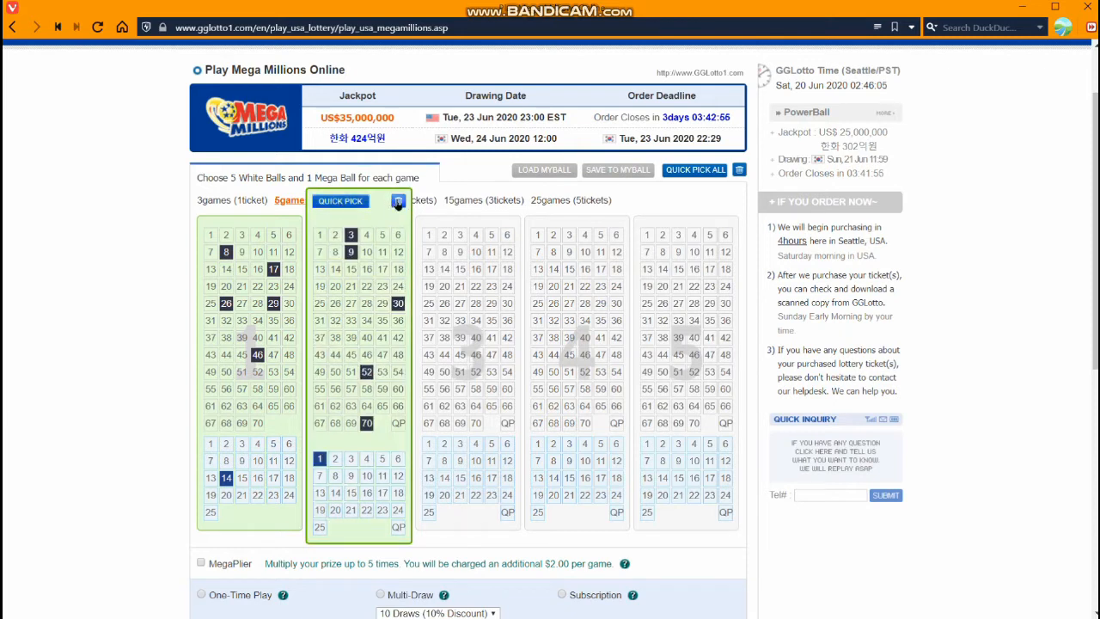
left_click(397, 201)
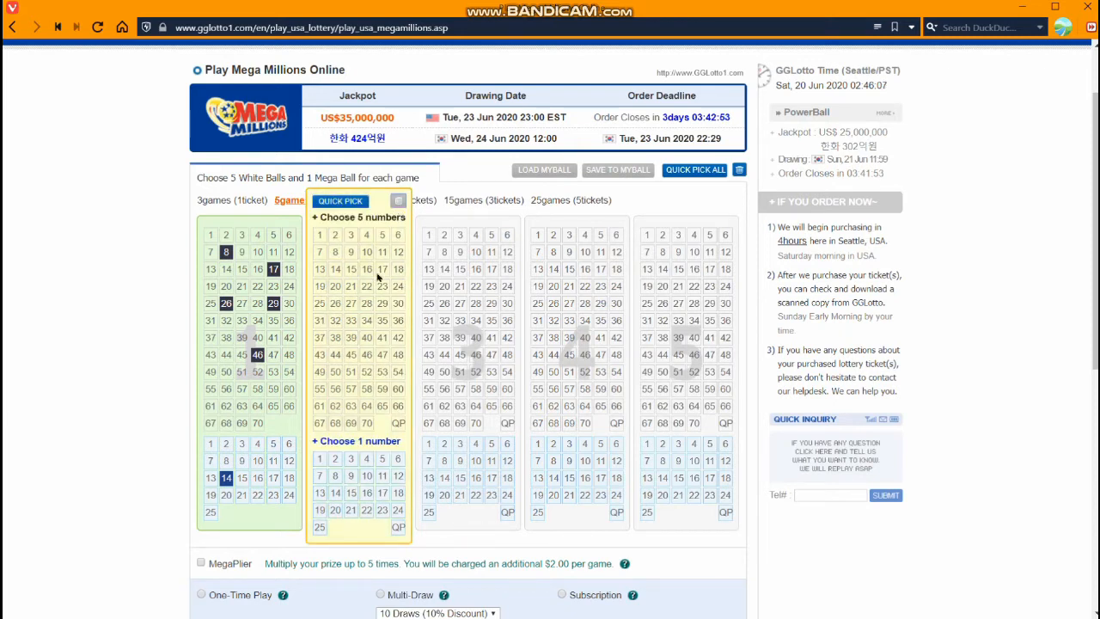
mouse_move(400, 420)
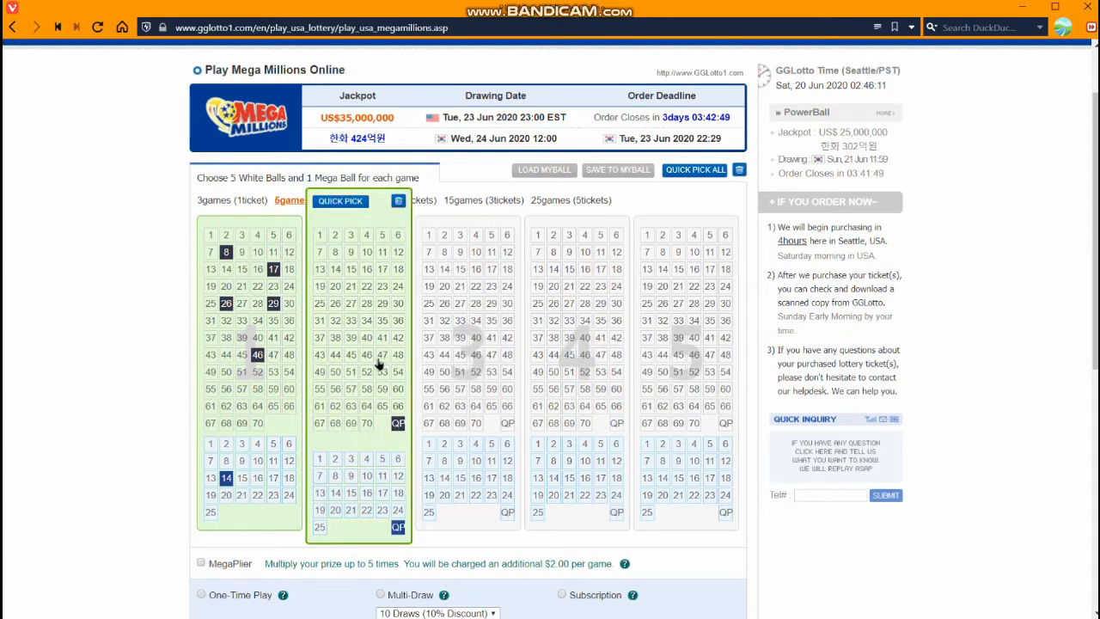
mouse_move(376, 338)
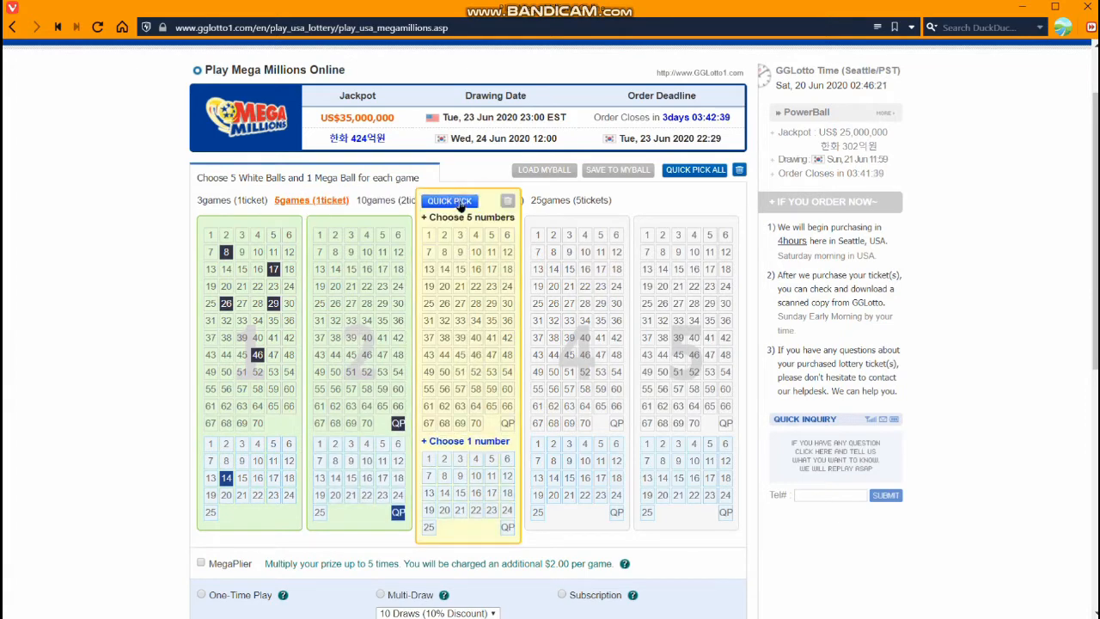
- Quick-pick game three and add 4 and 59 to game four's numbers
left_click(449, 201)
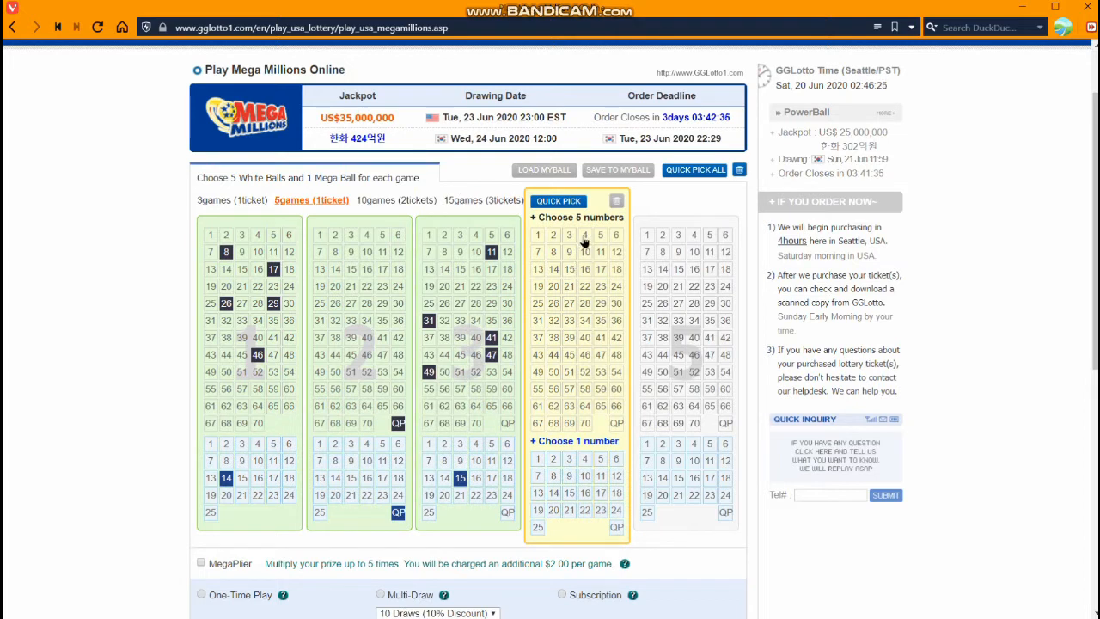
left_click(553, 304)
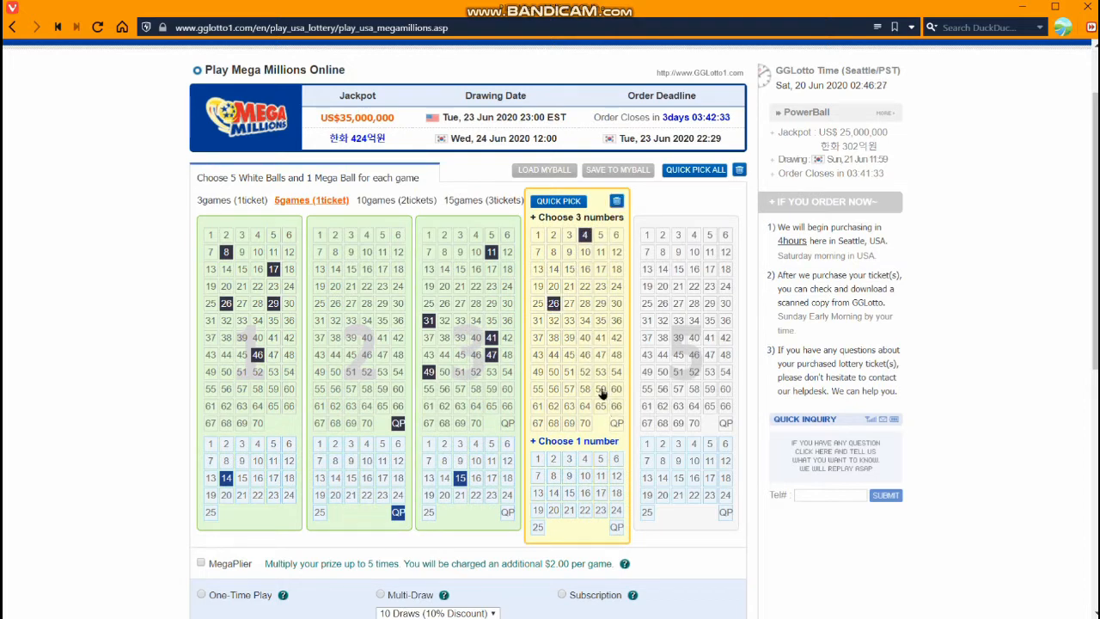
left_click(600, 372)
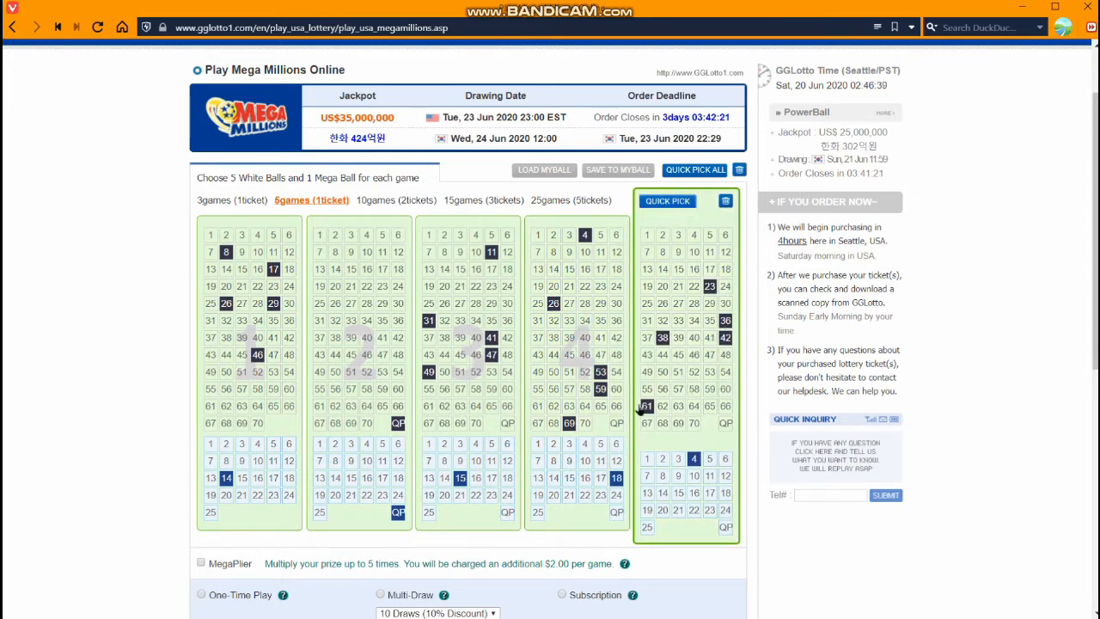
left_click(645, 405)
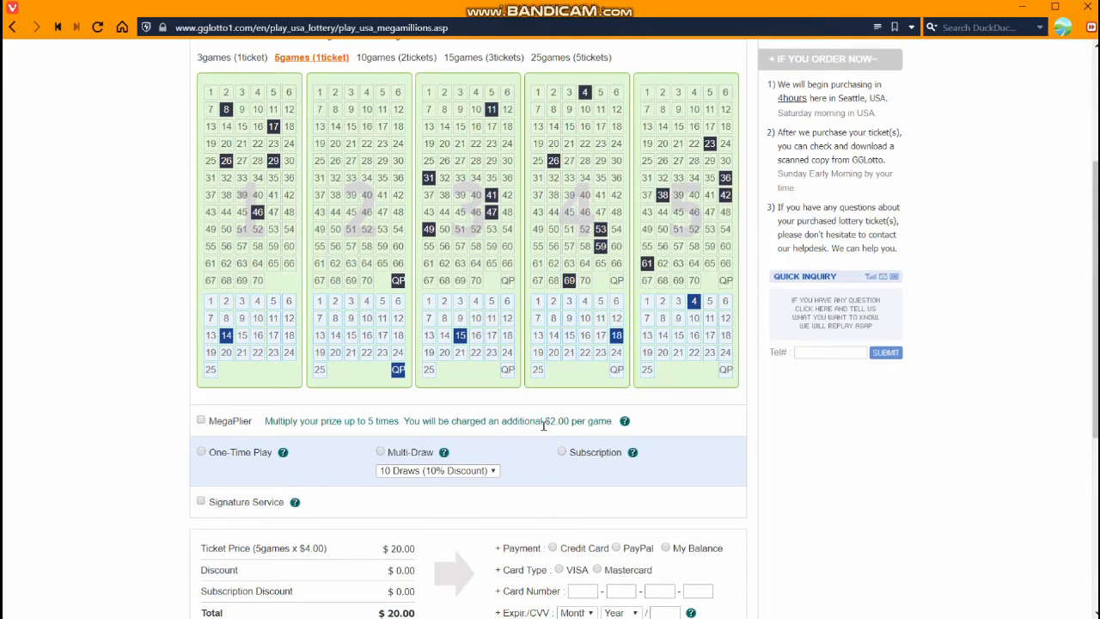
- Leave MegaPlier off and set the order to One-Time Play
left_click(201, 419)
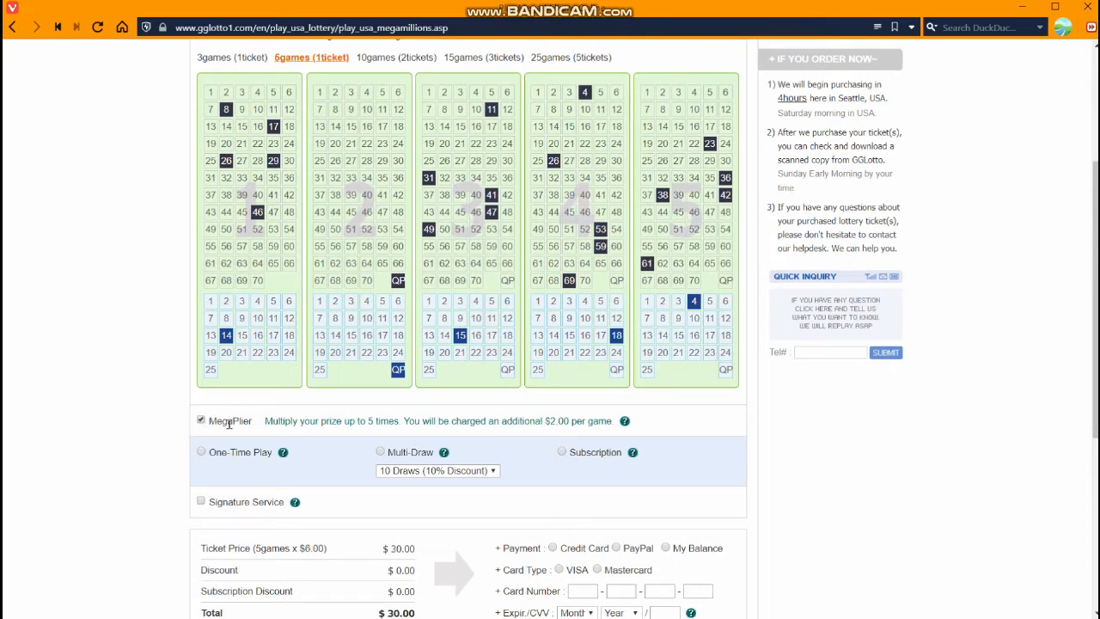
left_click(201, 420)
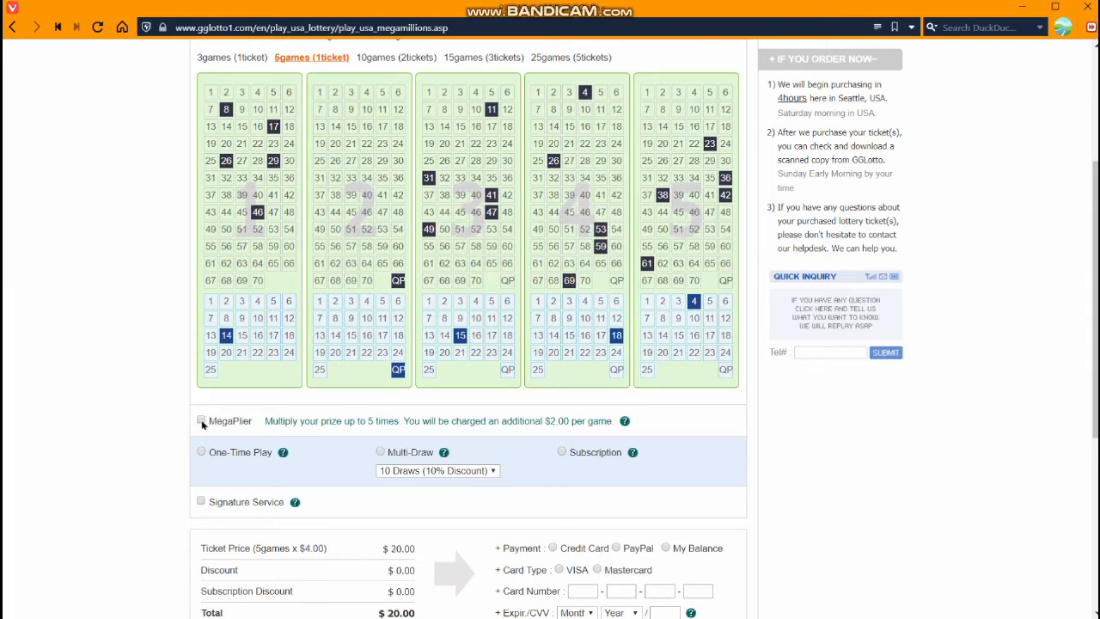
scroll("down", 3)
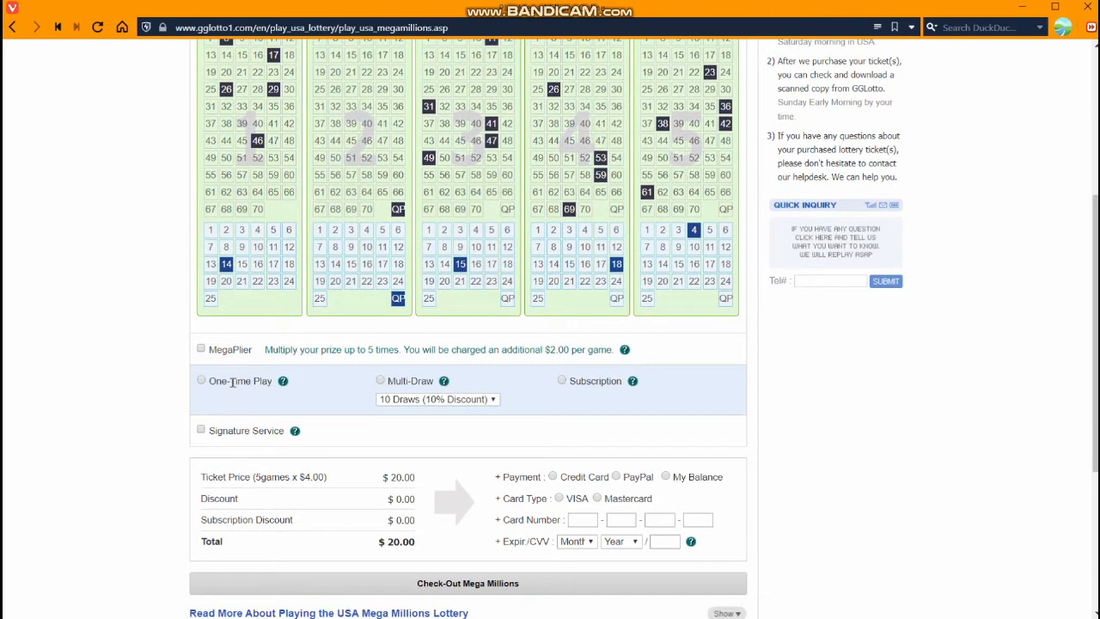
mouse_move(230, 373)
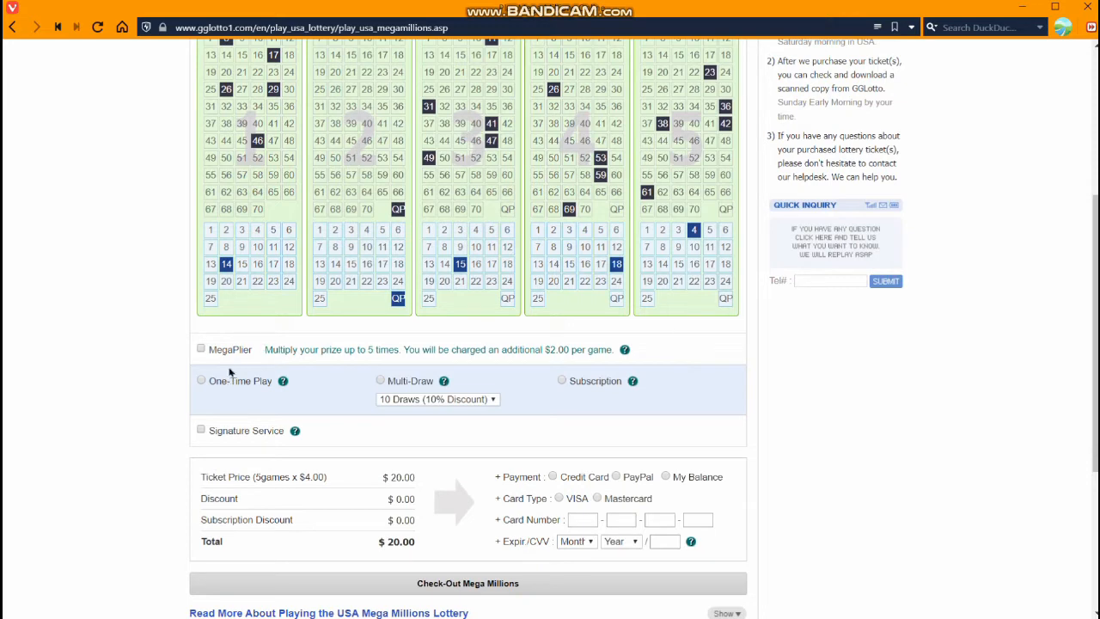
left_click(201, 380)
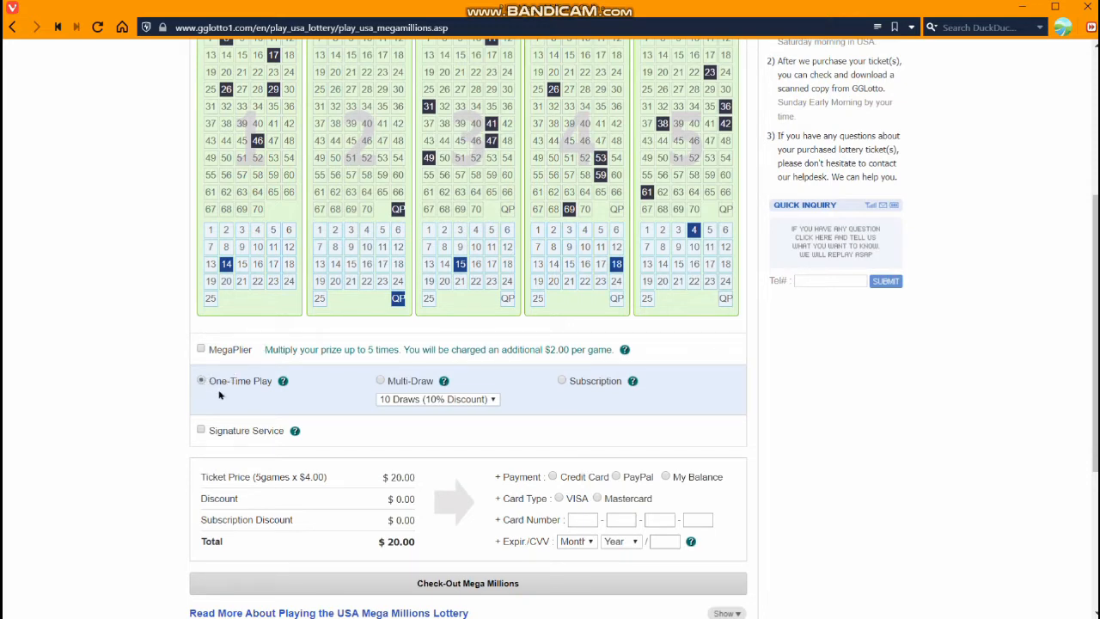
mouse_move(335, 419)
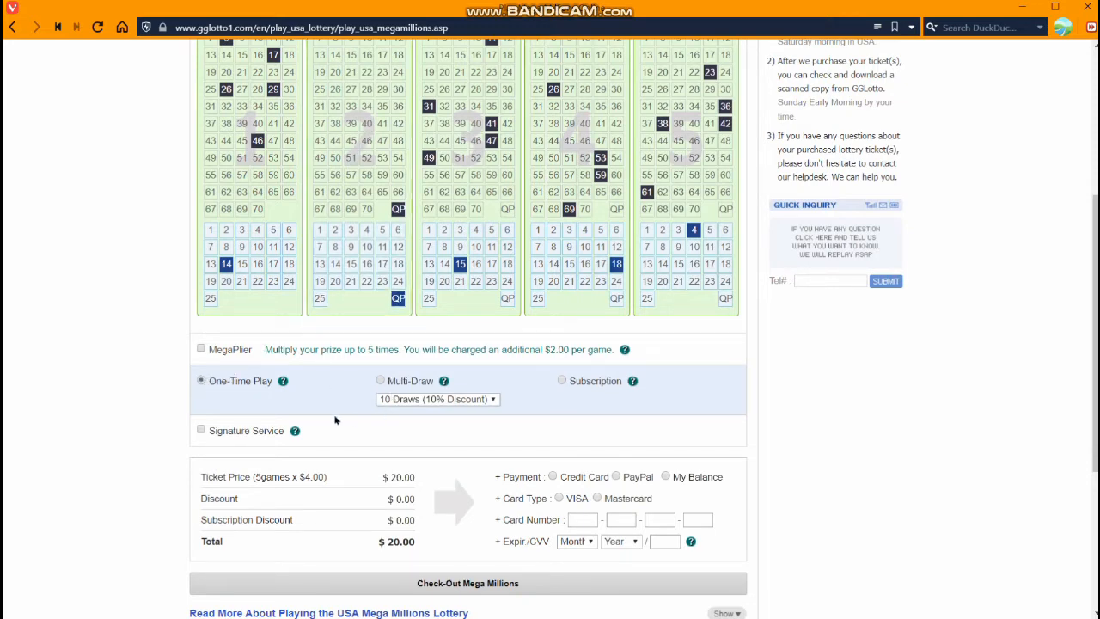
mouse_move(436, 475)
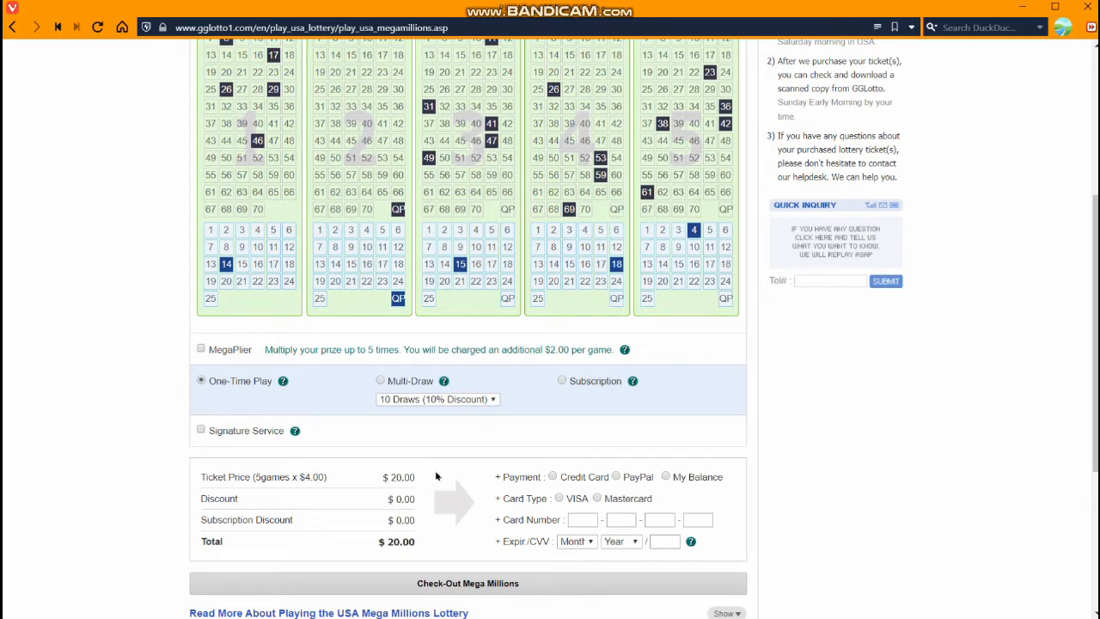
mouse_move(350, 411)
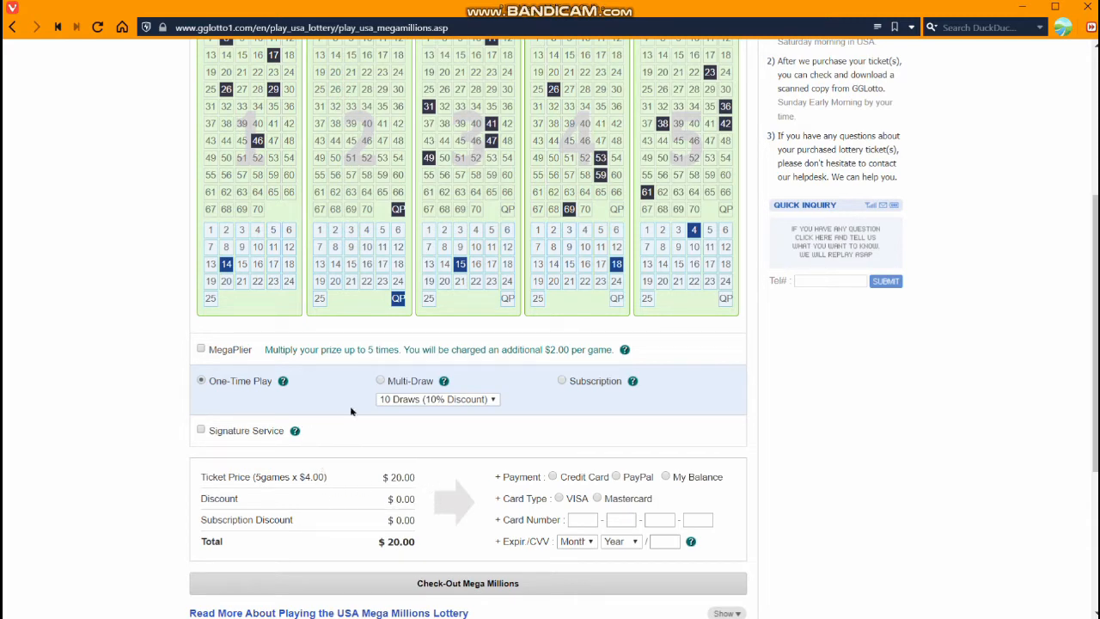
left_click(380, 380)
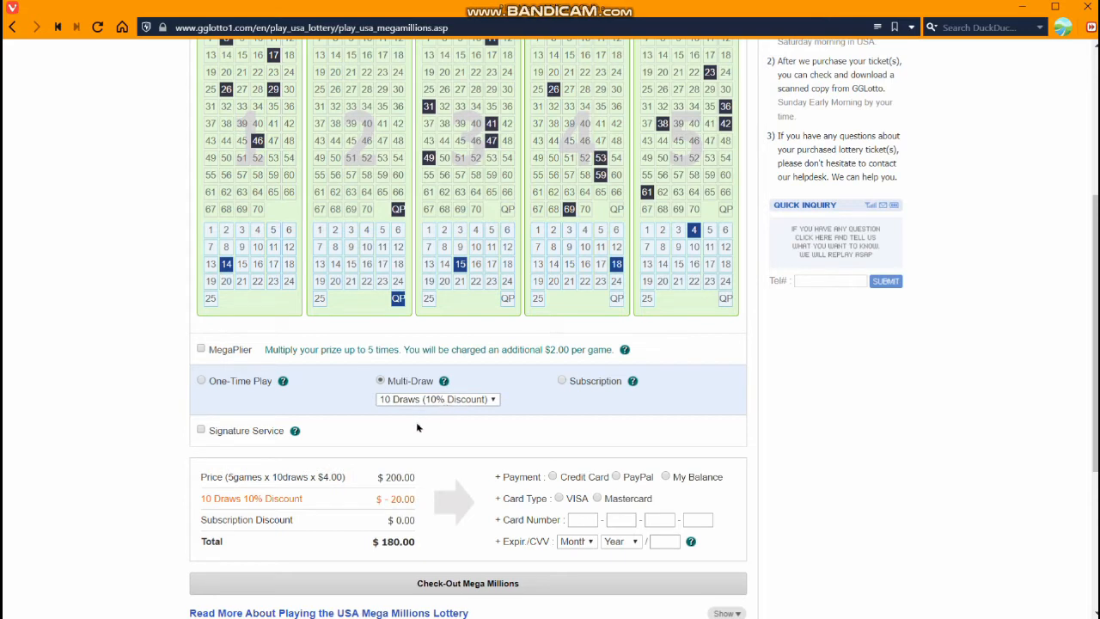
mouse_move(421, 419)
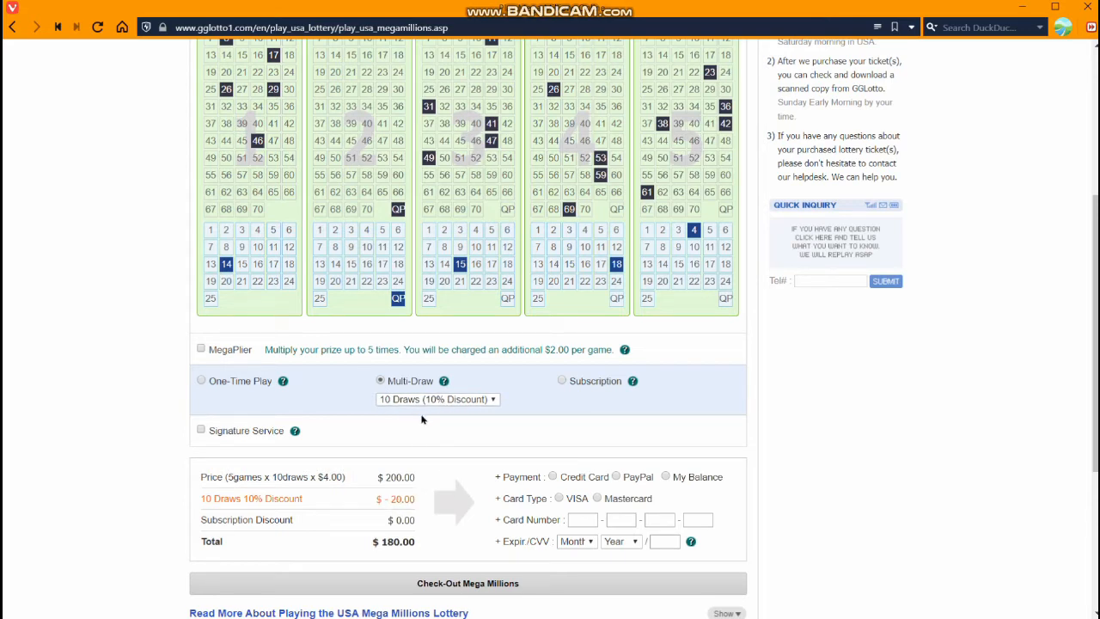
left_click(439, 398)
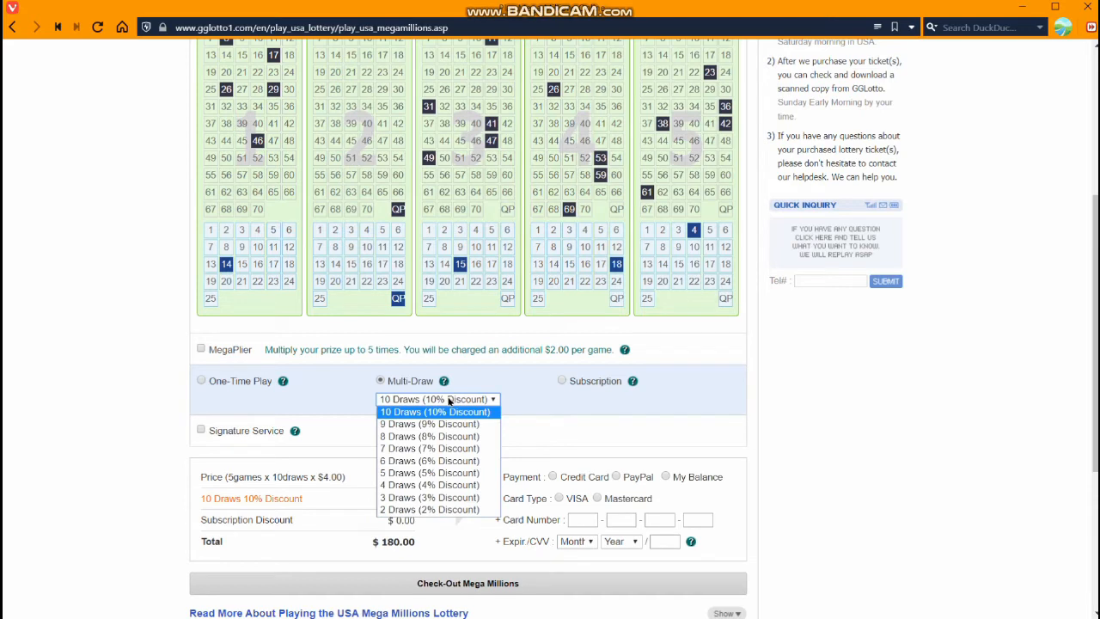
left_click(437, 410)
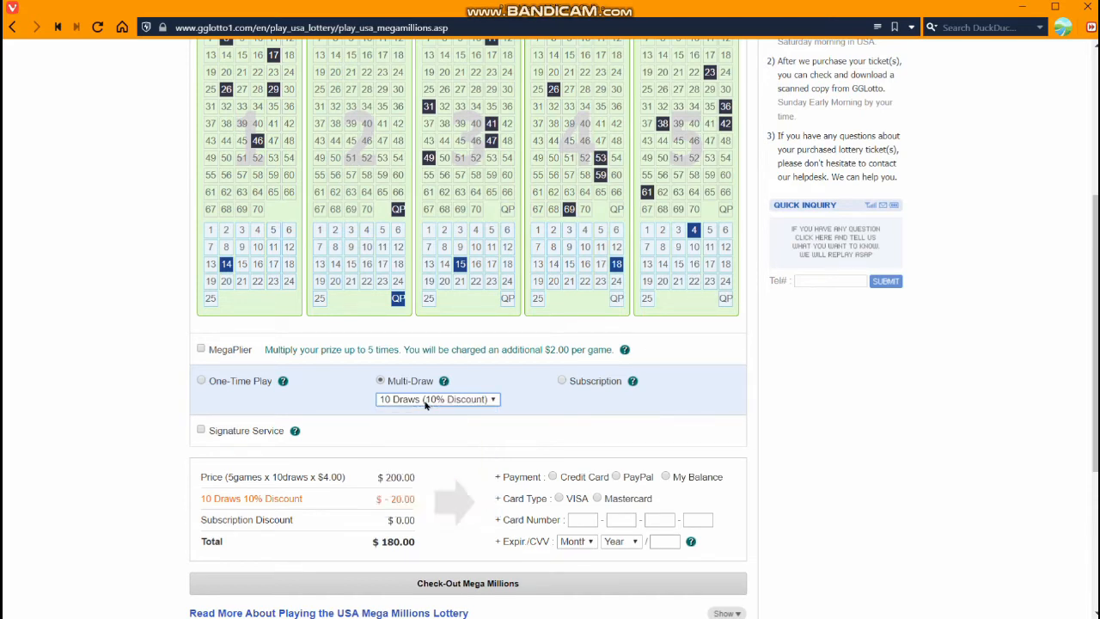
mouse_move(442, 369)
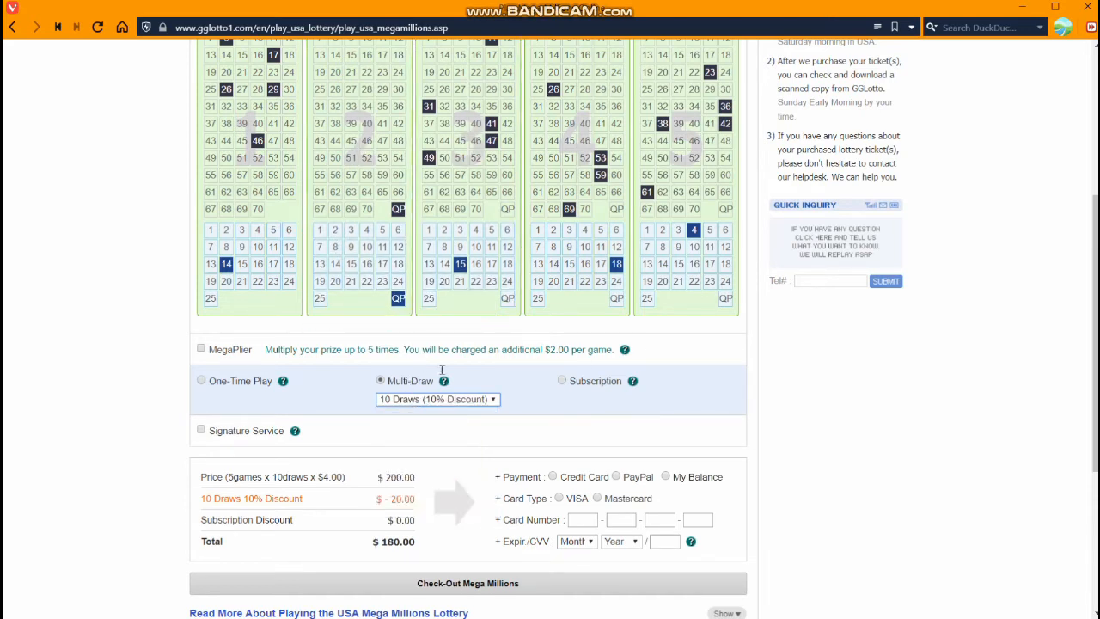
mouse_move(865, 456)
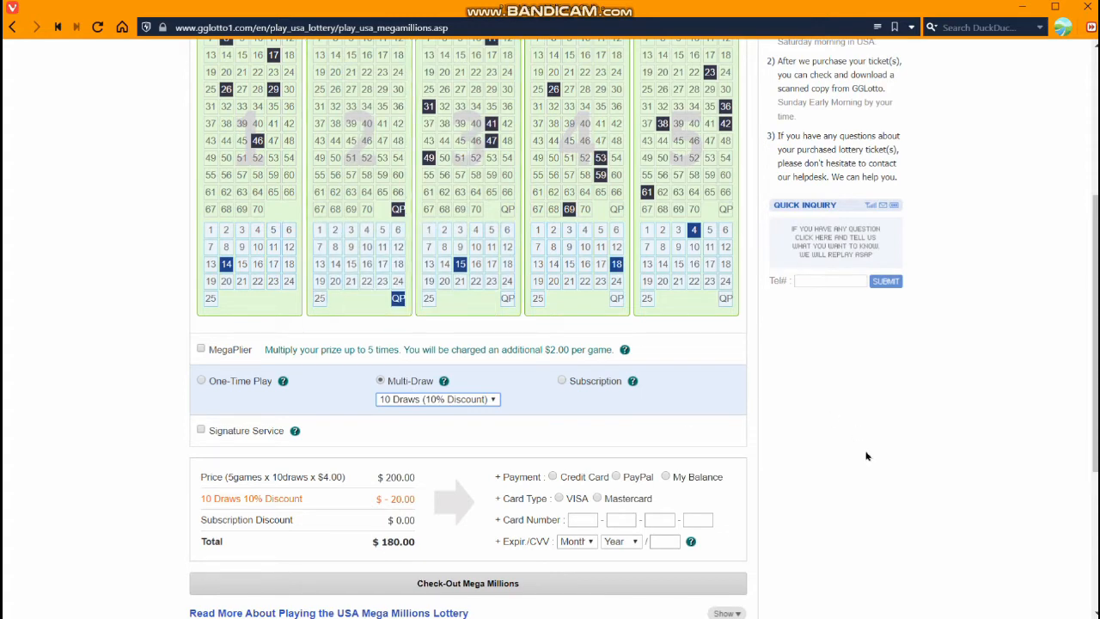
left_click(709, 229)
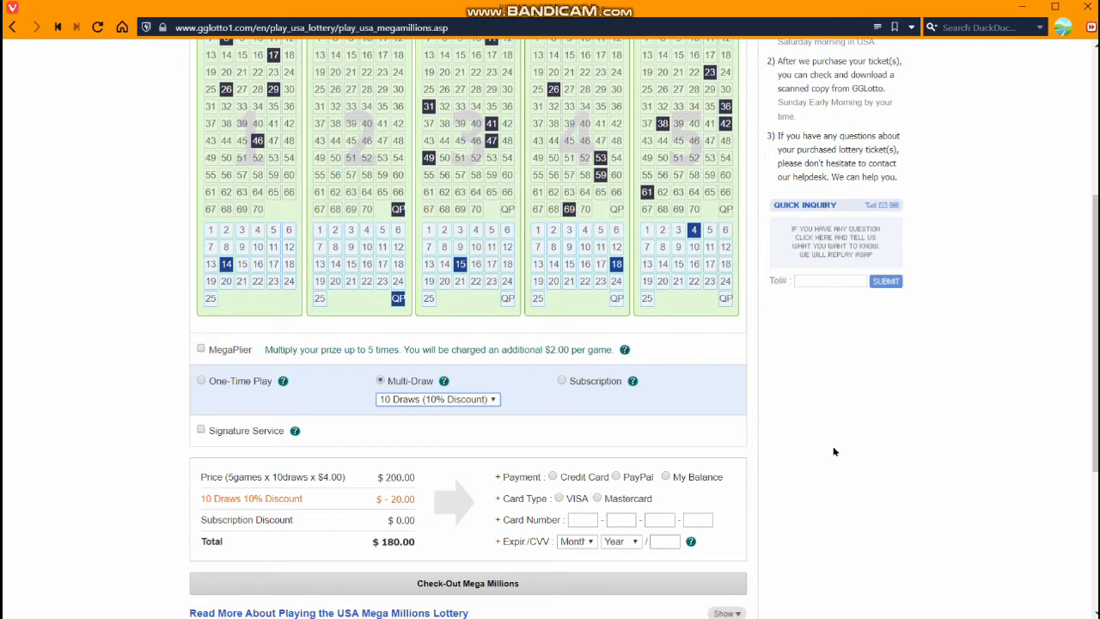
mouse_move(486, 399)
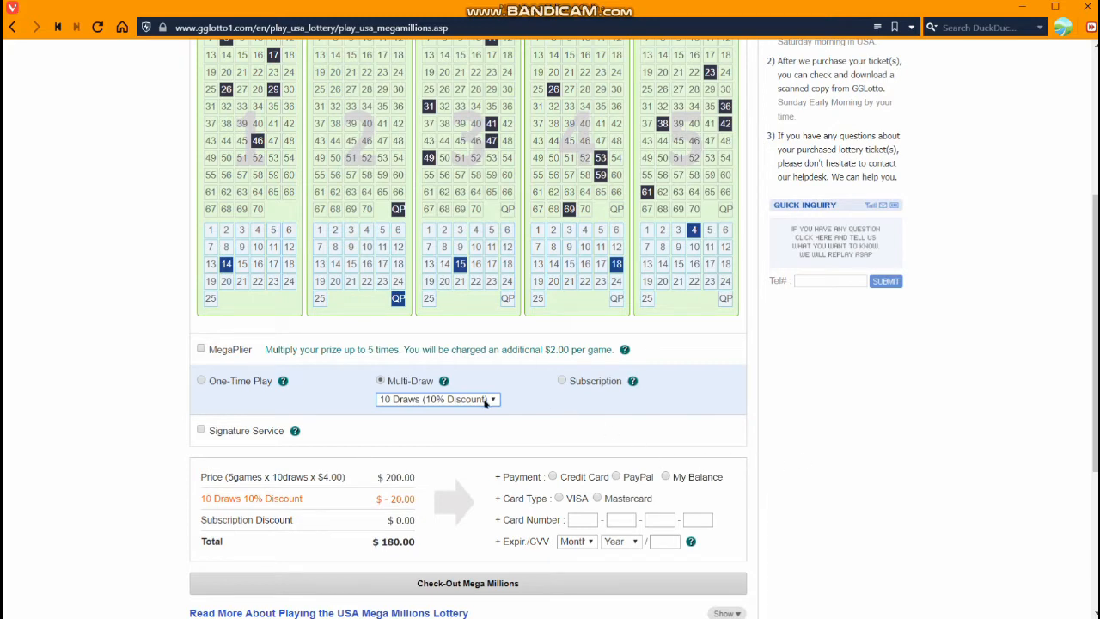
mouse_move(387, 400)
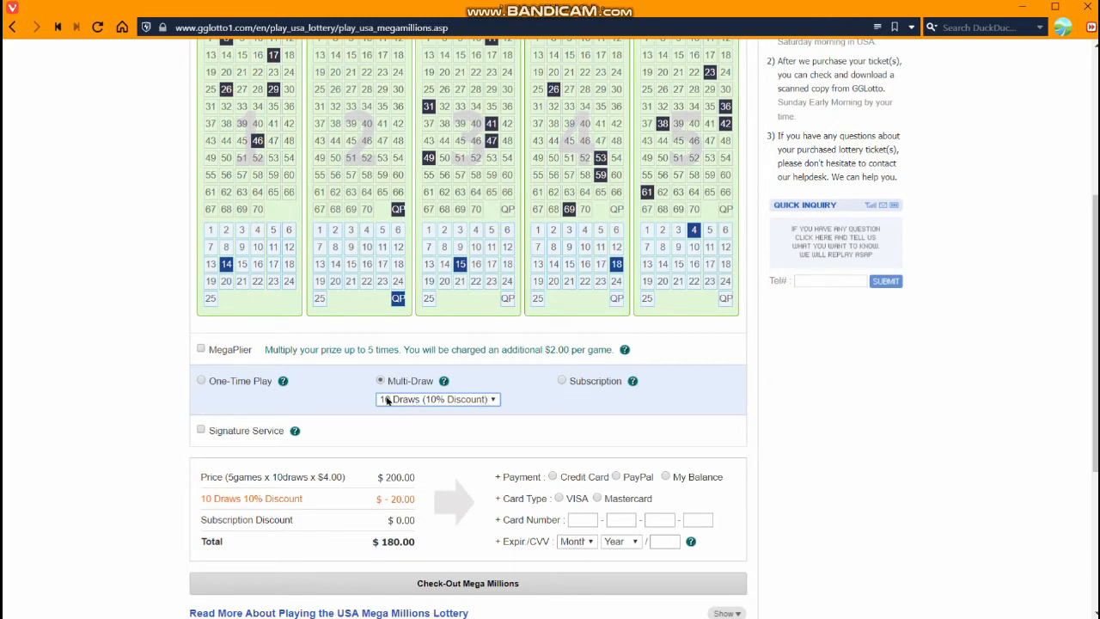
left_click(436, 399)
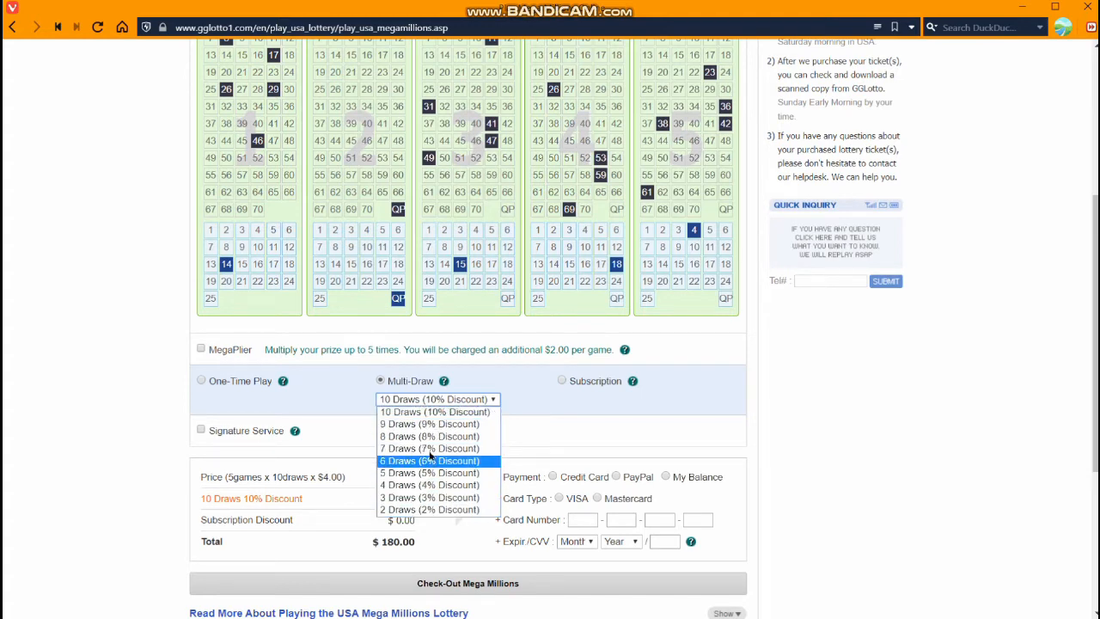
left_click(434, 412)
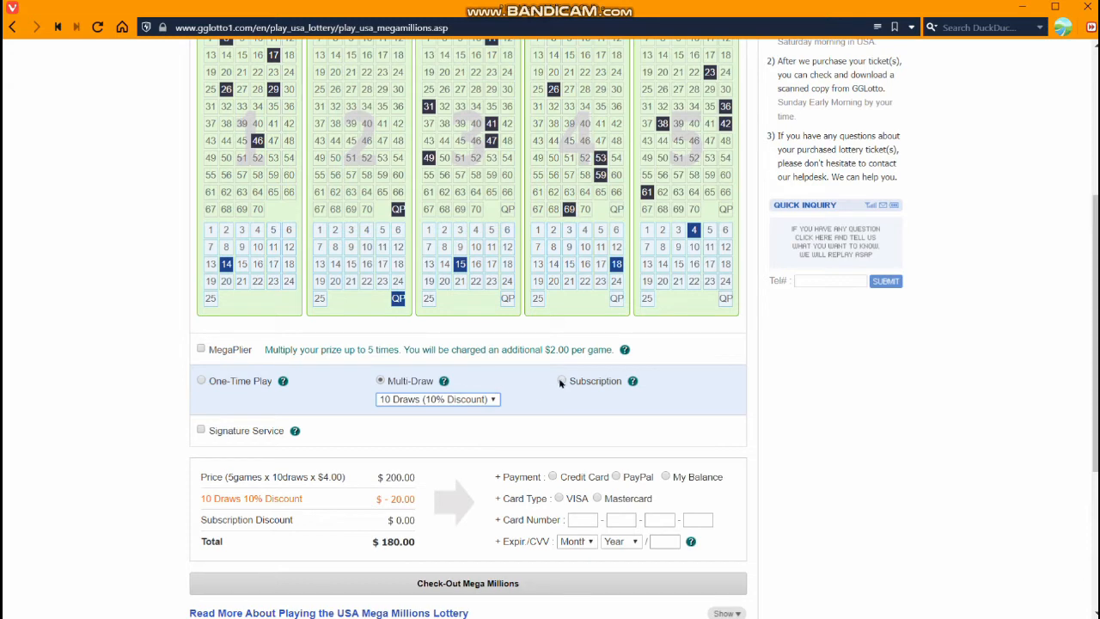
- Select Subscription as the play type, applying the 3% discount for a $19.40 total
left_click(561, 380)
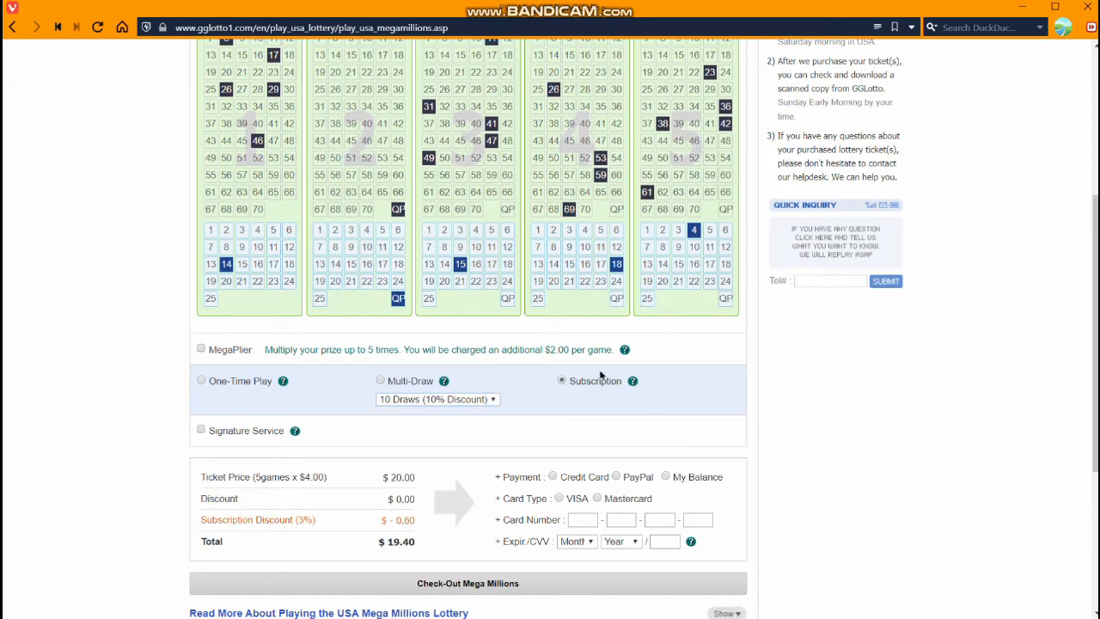
mouse_move(617, 472)
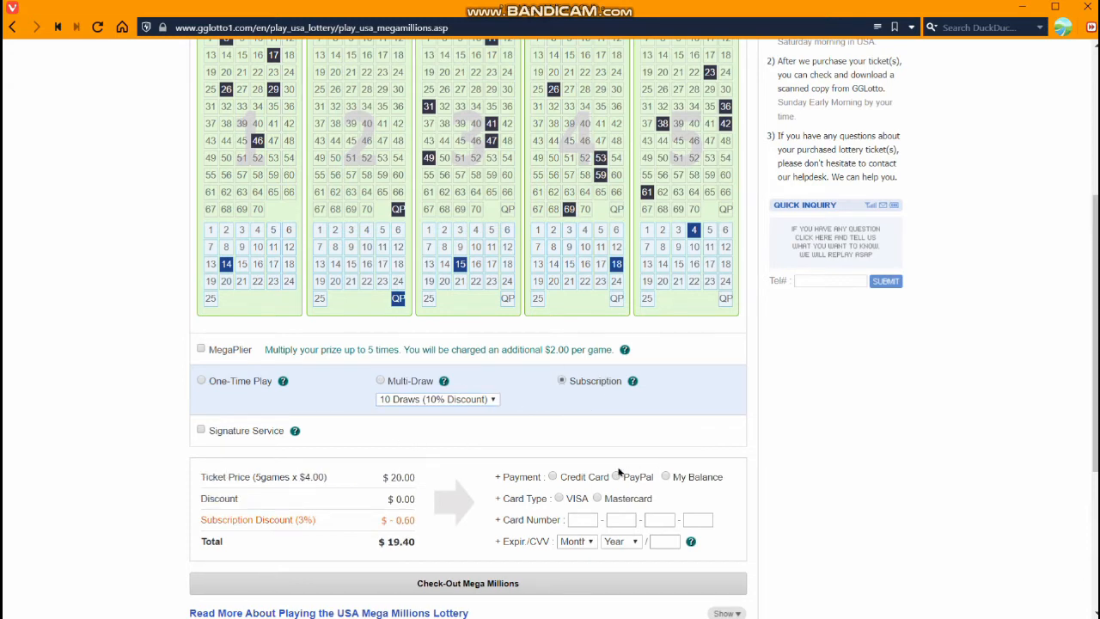
mouse_move(696, 436)
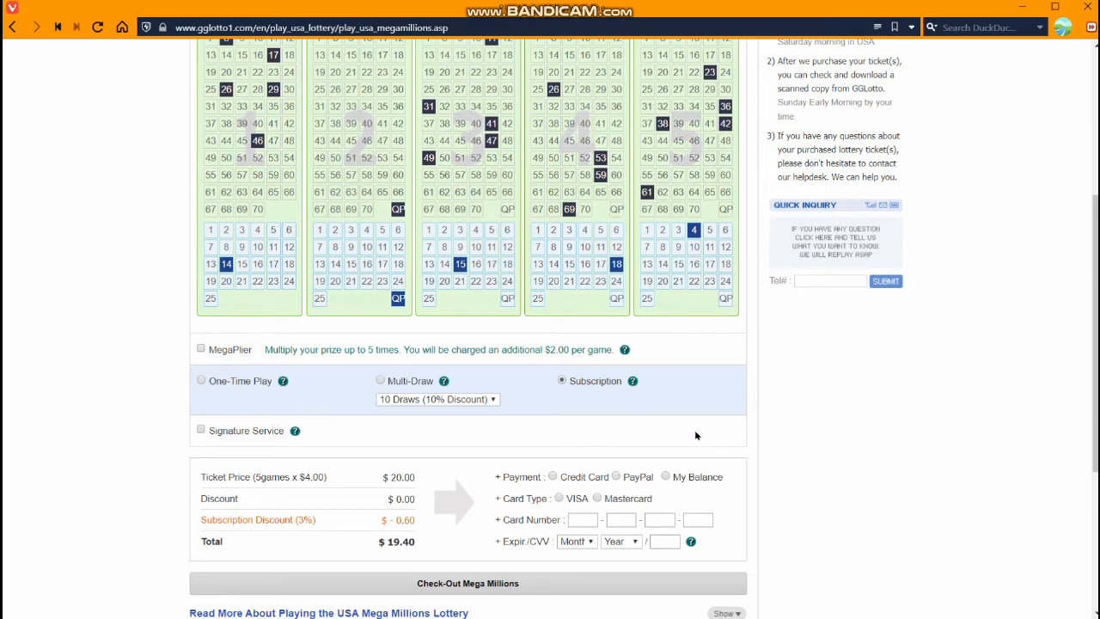
mouse_move(378, 481)
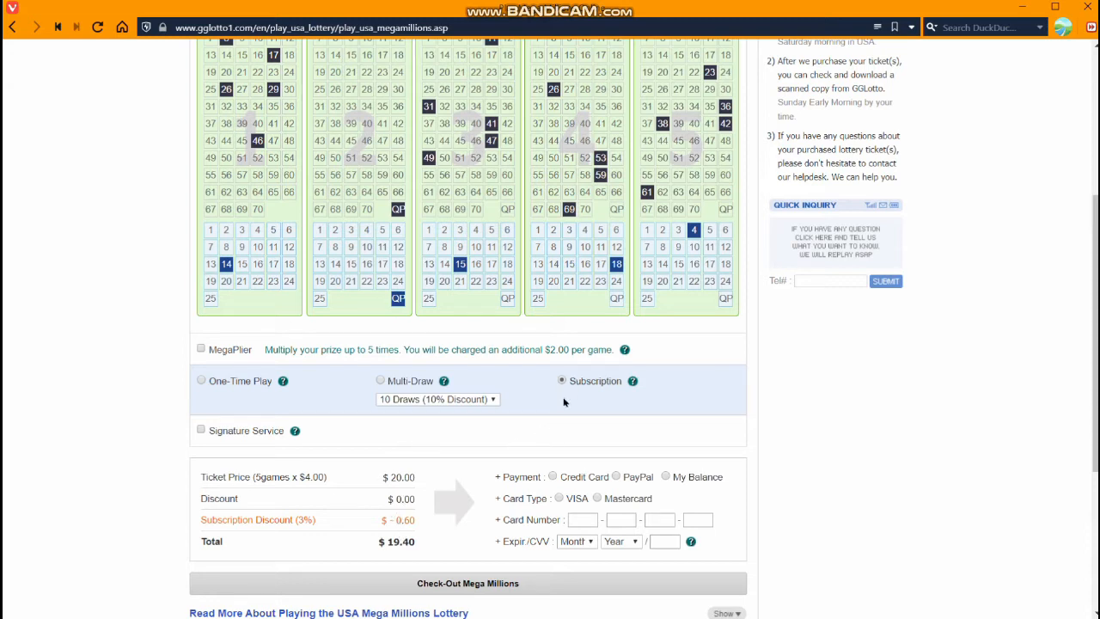
mouse_move(639, 443)
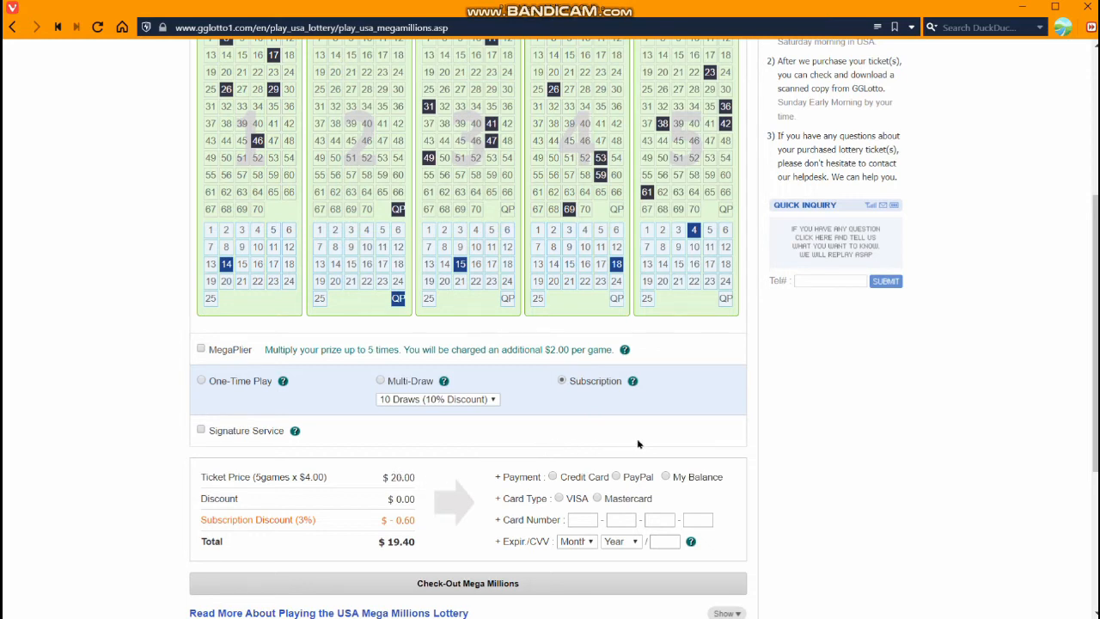
mouse_move(790, 493)
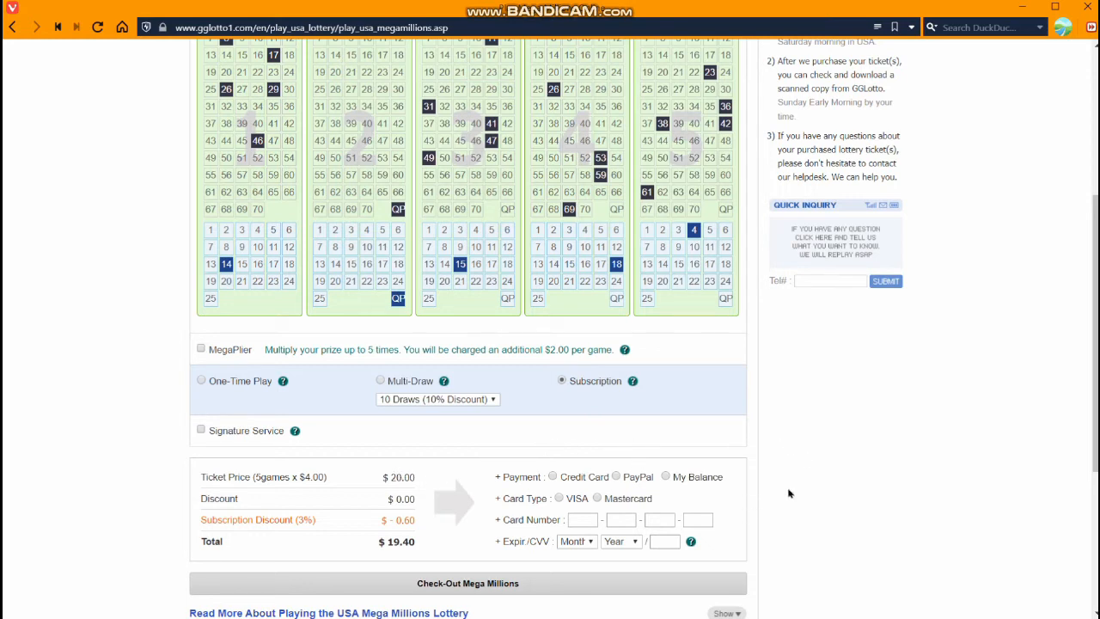
mouse_move(633, 380)
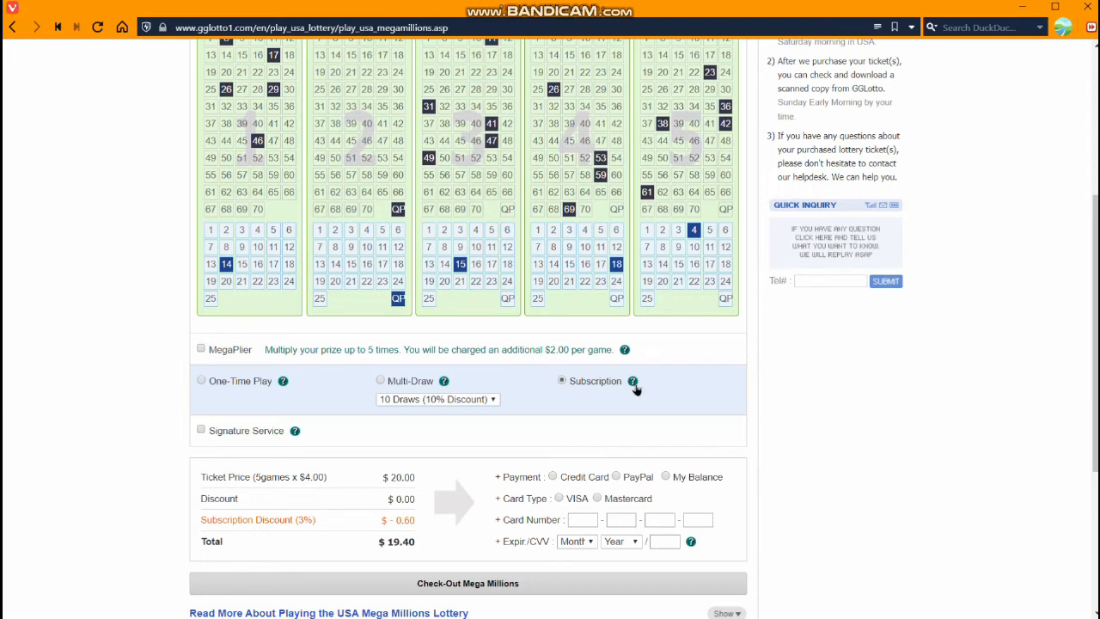
scroll("down", 3)
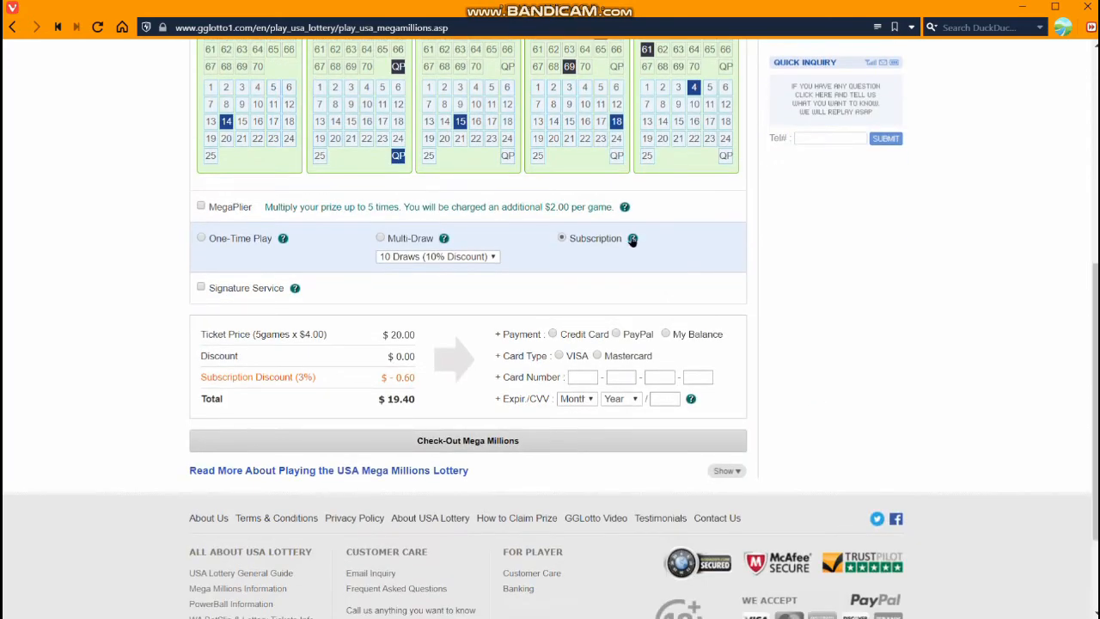
mouse_move(632, 238)
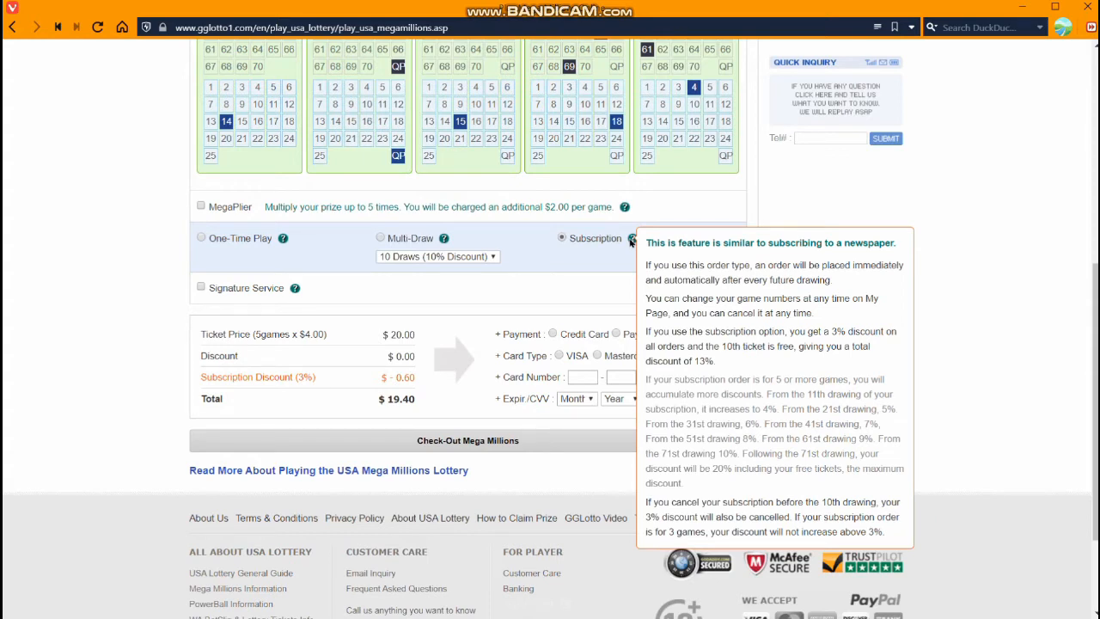
mouse_move(553, 281)
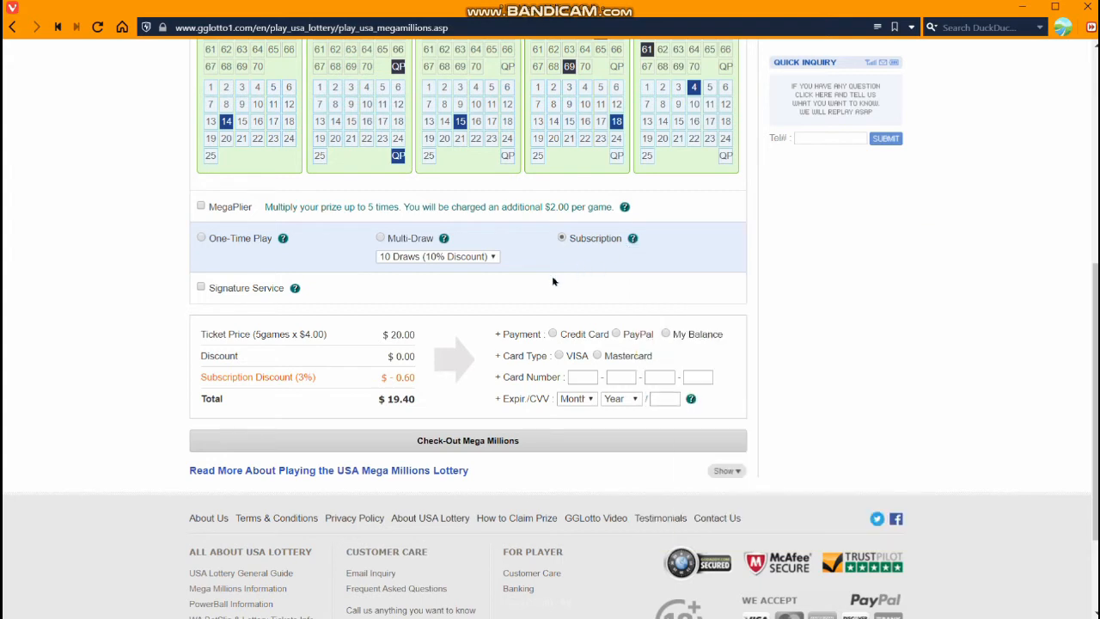
mouse_move(501, 275)
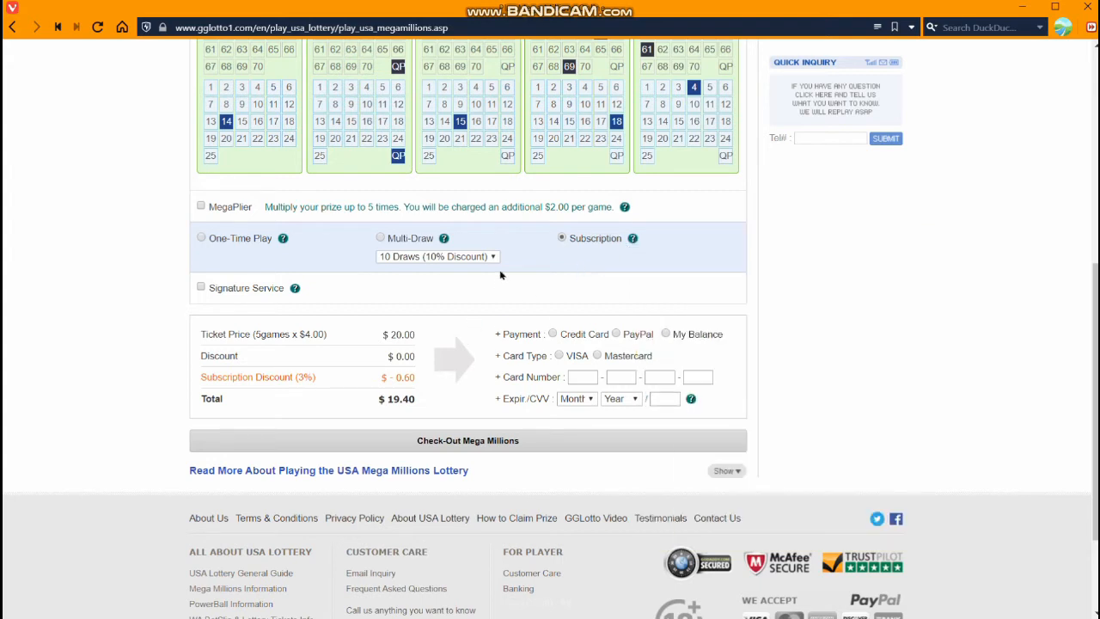
mouse_move(402, 290)
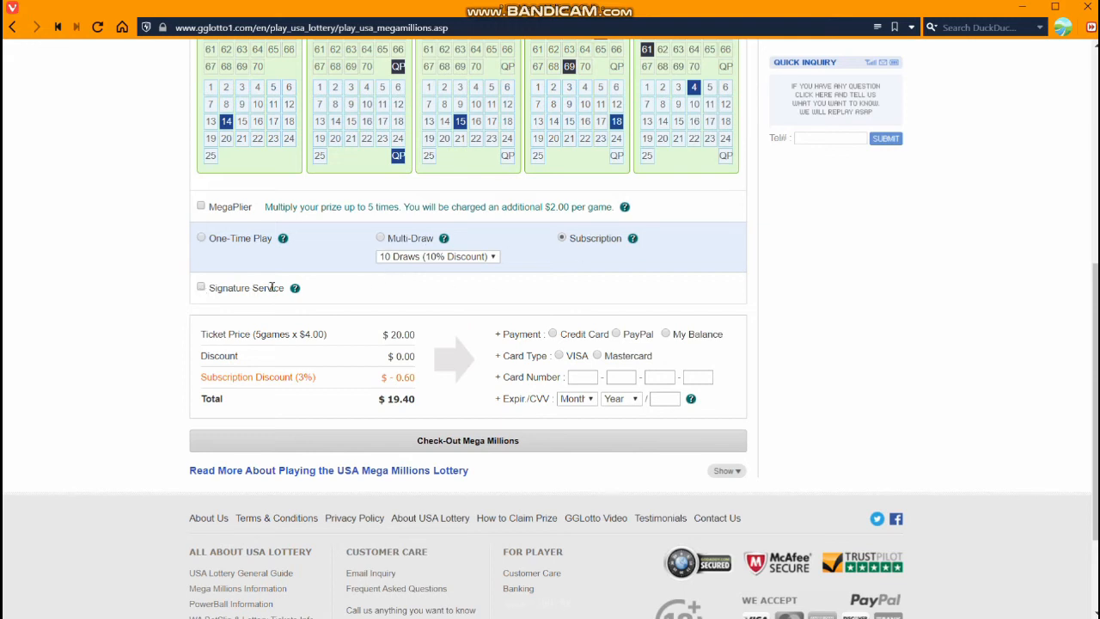
mouse_move(230, 303)
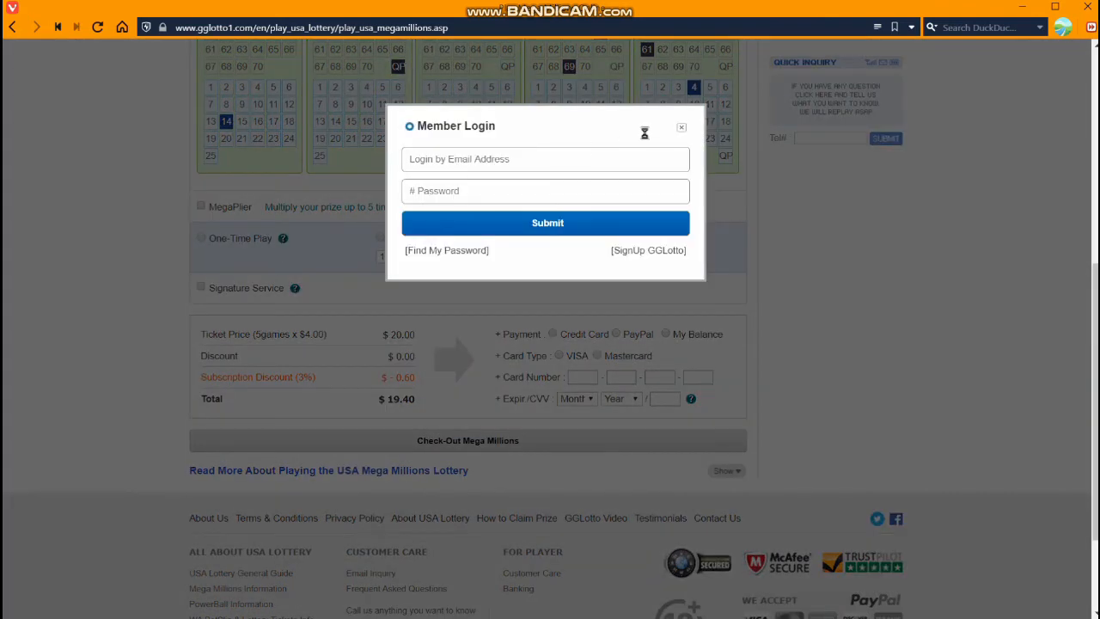
- Close the Member Login popup
left_click(681, 128)
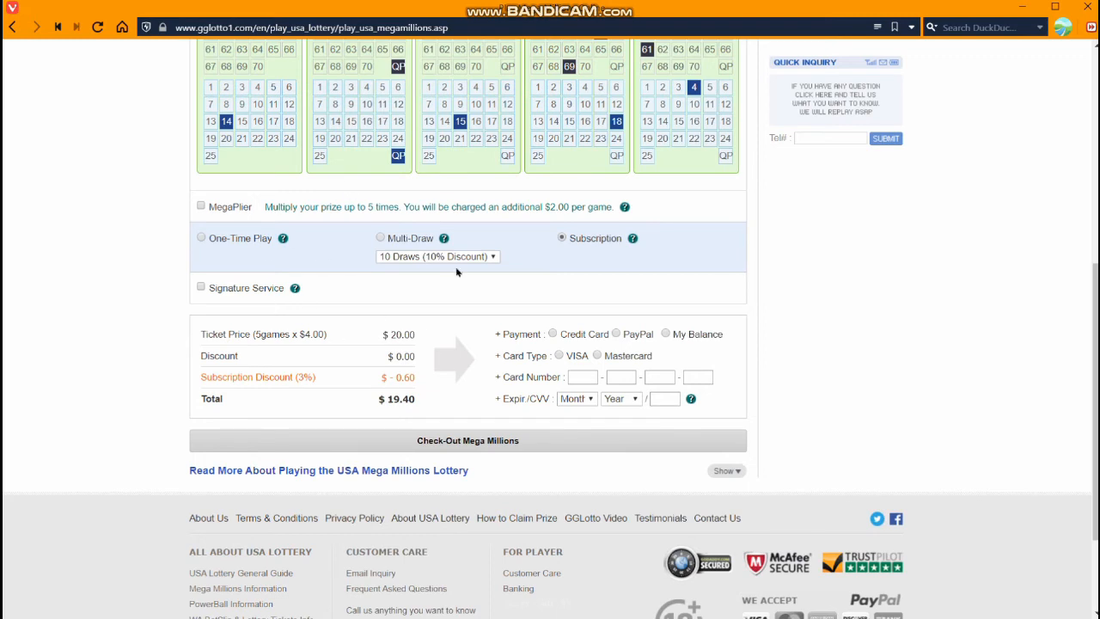
mouse_move(544, 277)
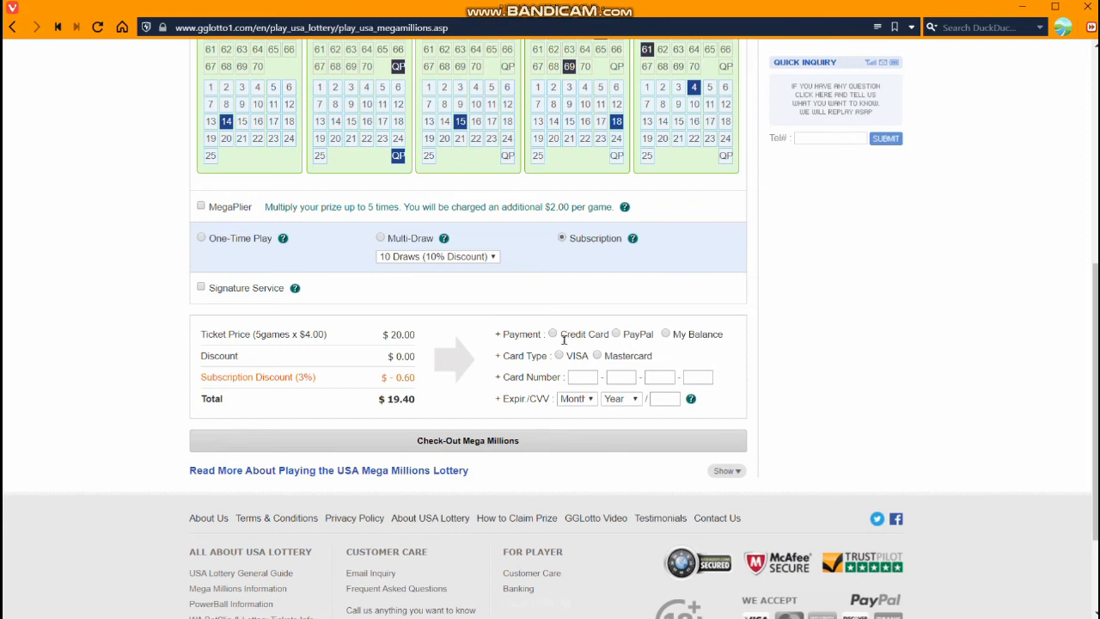
mouse_move(615, 335)
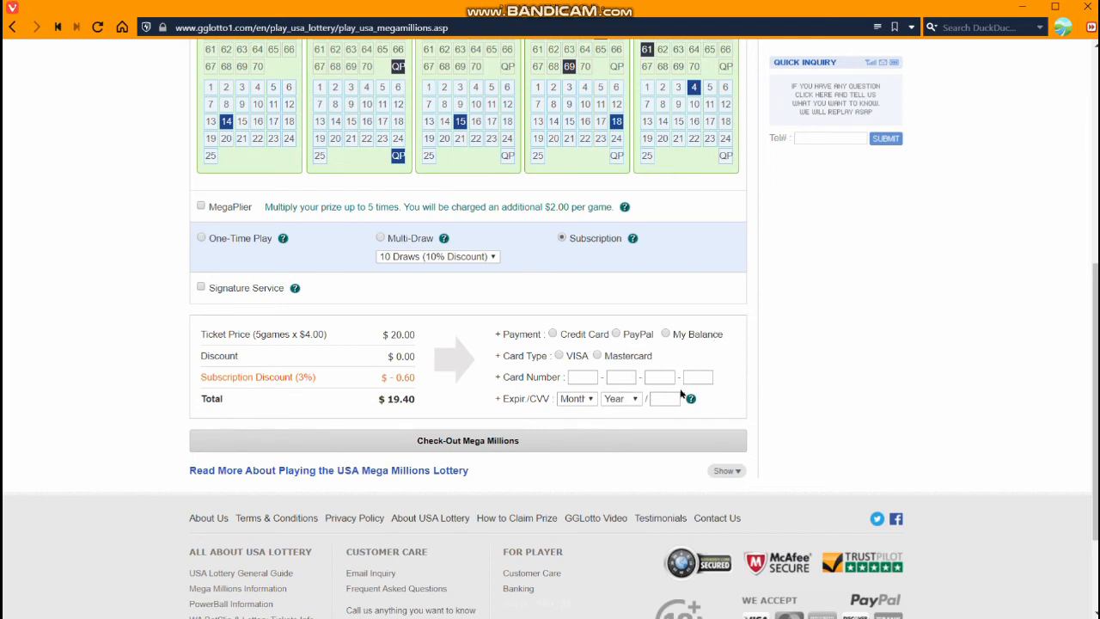
mouse_move(544, 441)
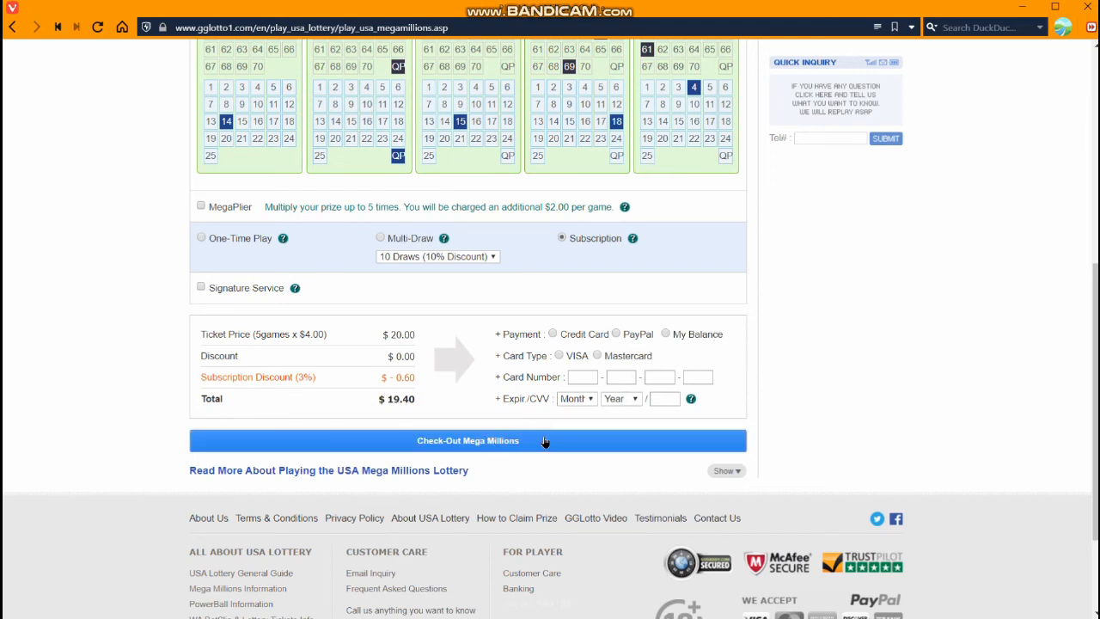